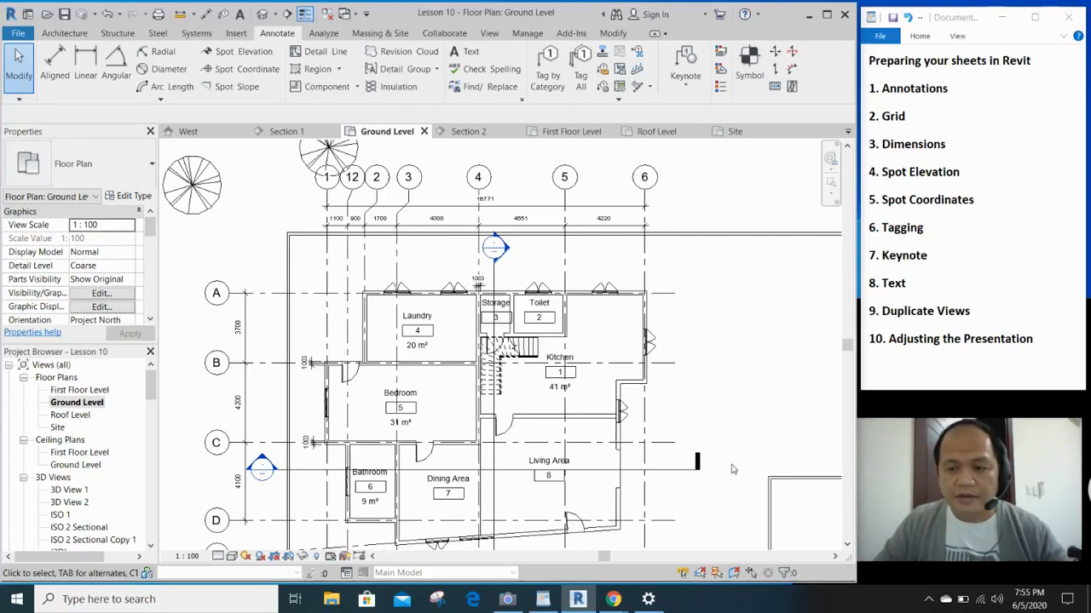
pyautogui.moveTo(733, 469)
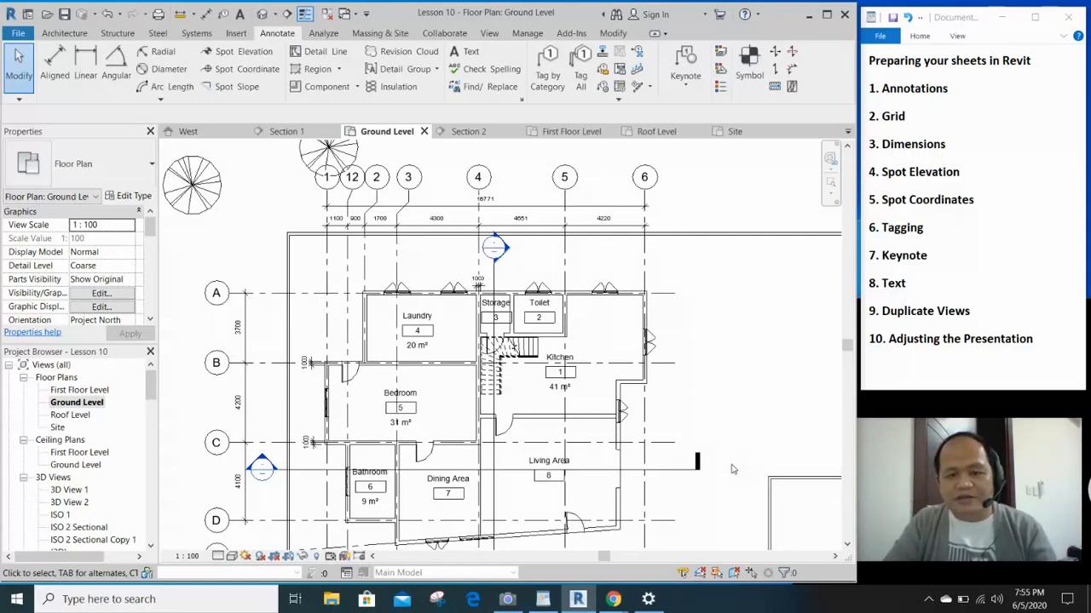
pyautogui.moveTo(775, 467)
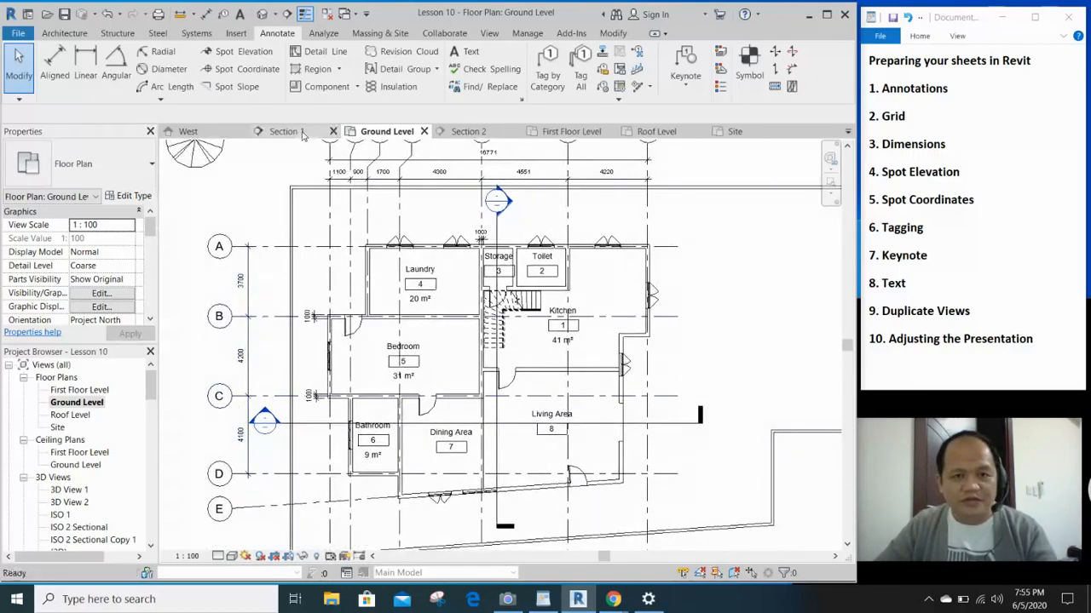
# Start the Spot Elevation tool in the Section 1 view for the roof, ceiling and floor edges
pyautogui.click(286, 131)
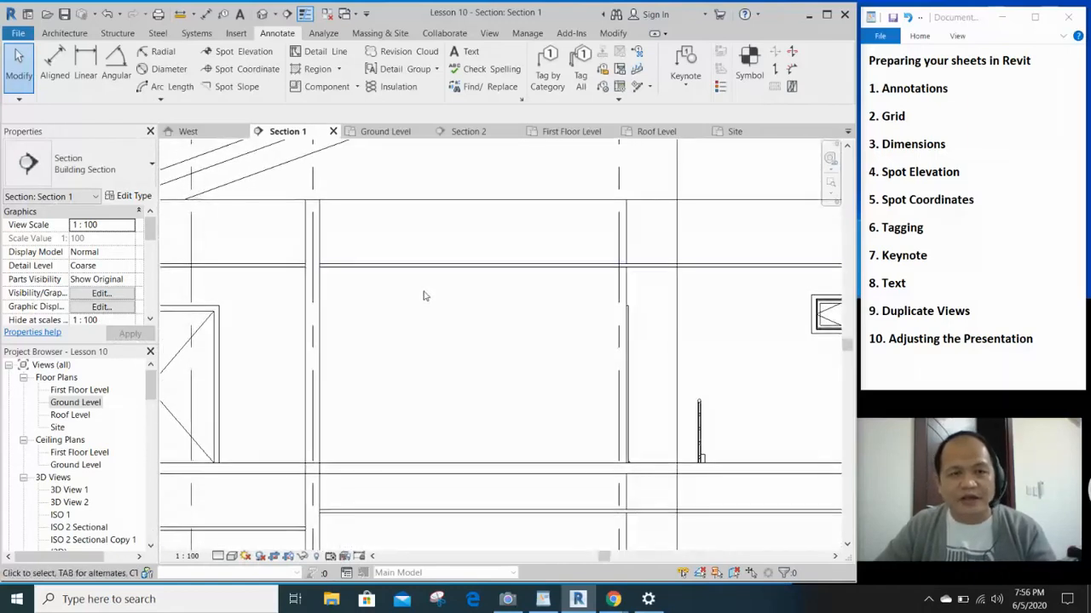
pyautogui.click(242, 51)
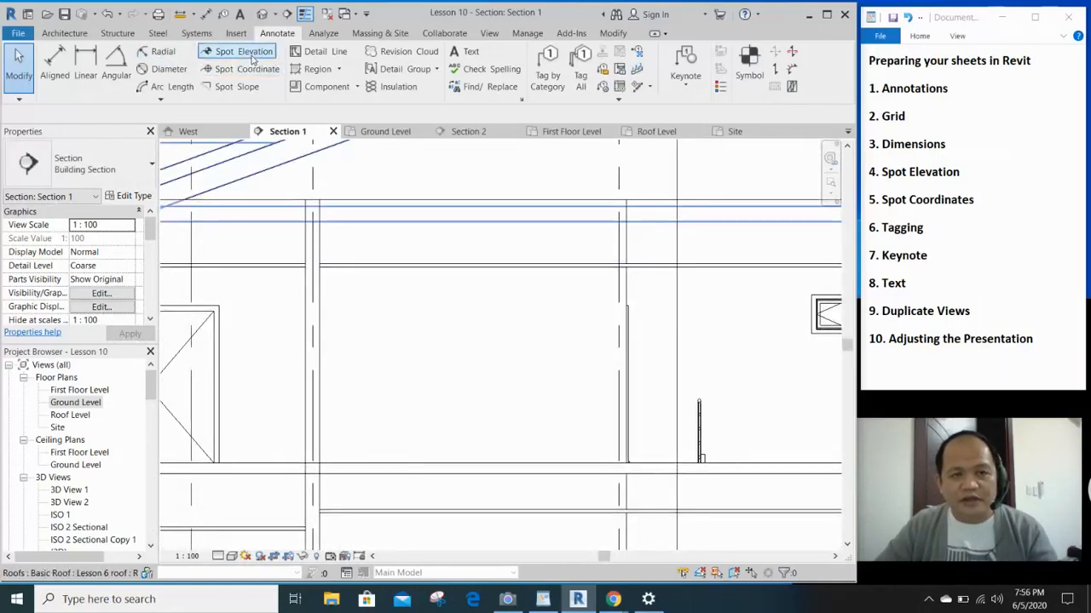
pyautogui.moveTo(281, 43)
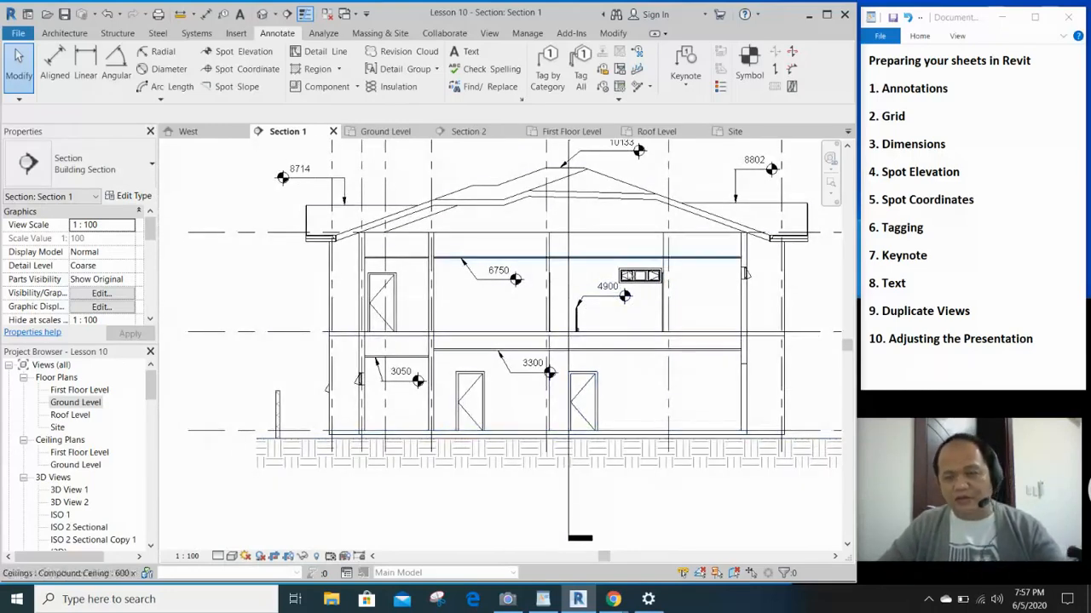
# Return to the Ground Level floor plan to place a spot coordinate at the building corner
pyautogui.click(470, 132)
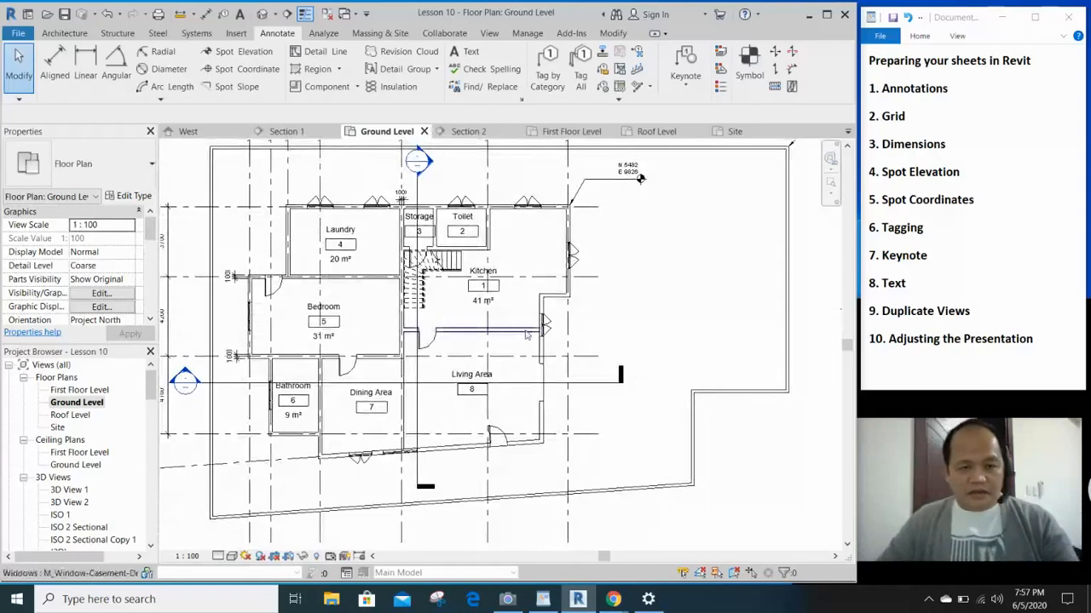
pyautogui.moveTo(542, 327)
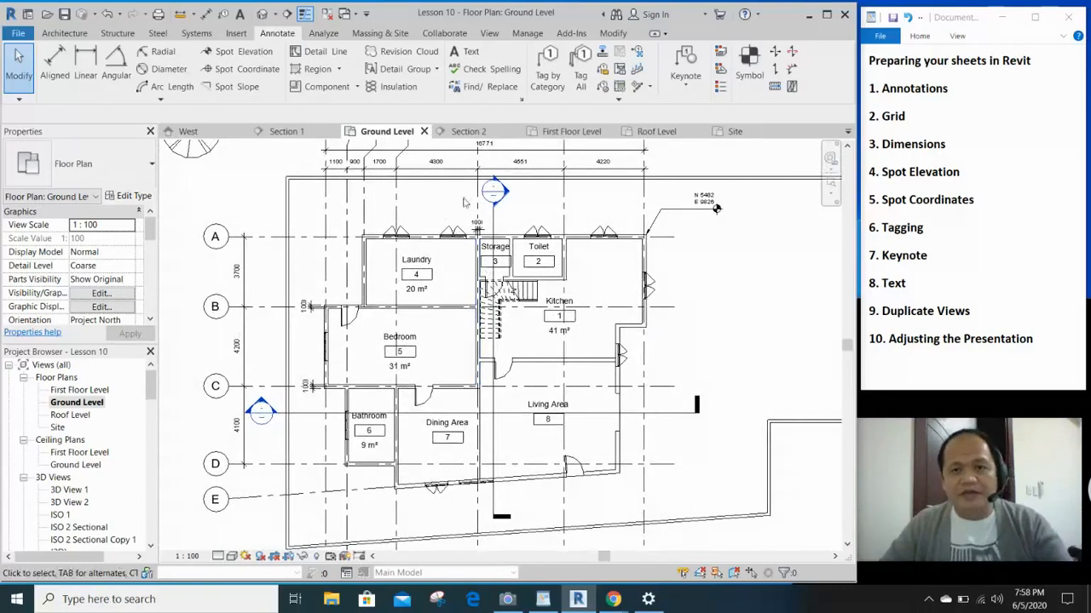
pyautogui.moveTo(548, 75)
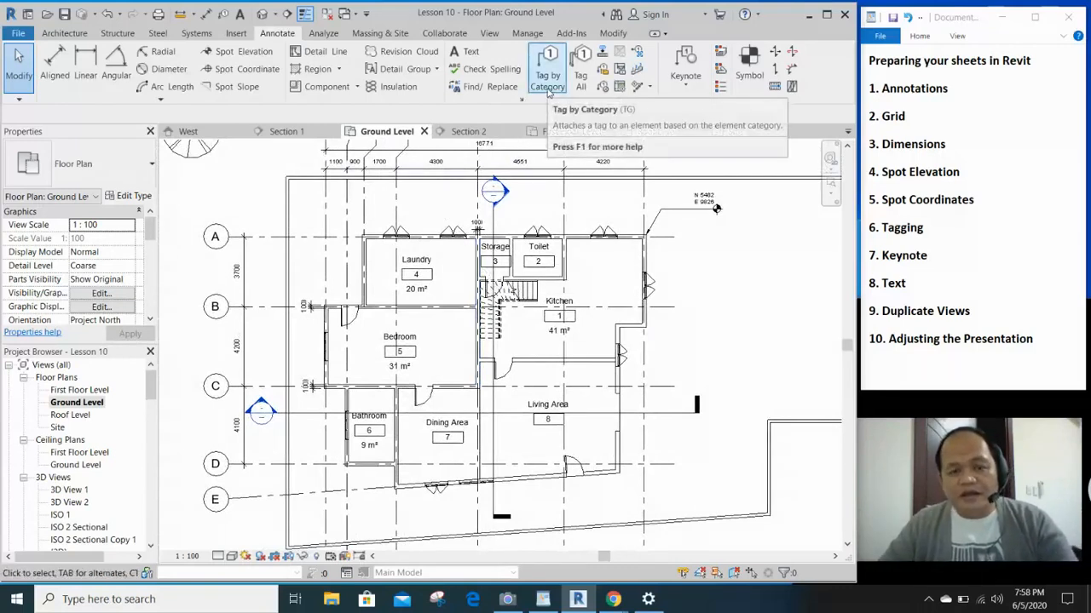
pyautogui.moveTo(547, 77)
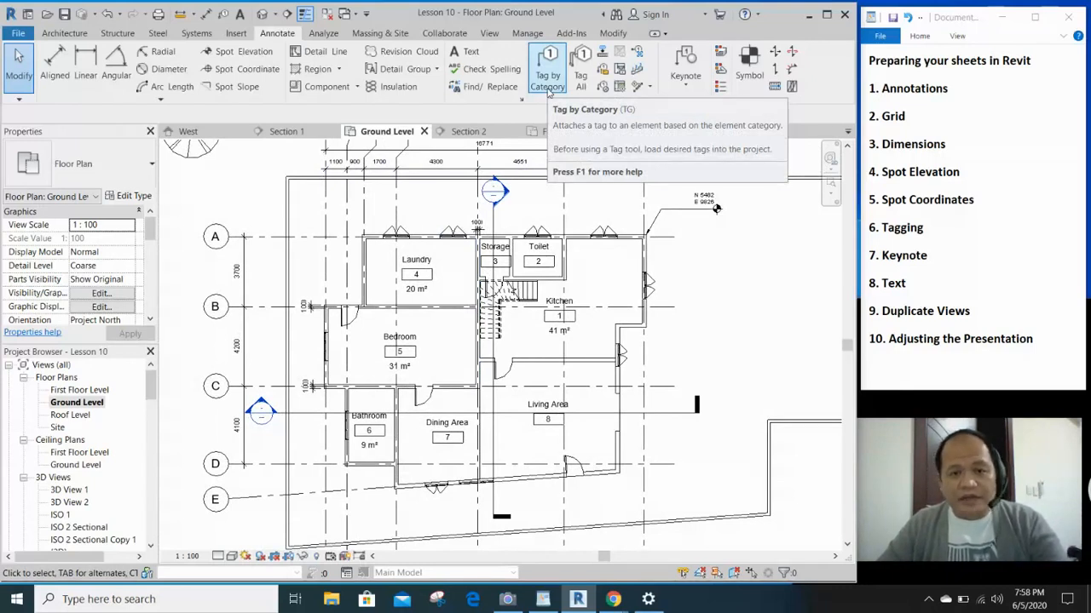
pyautogui.moveTo(579, 75)
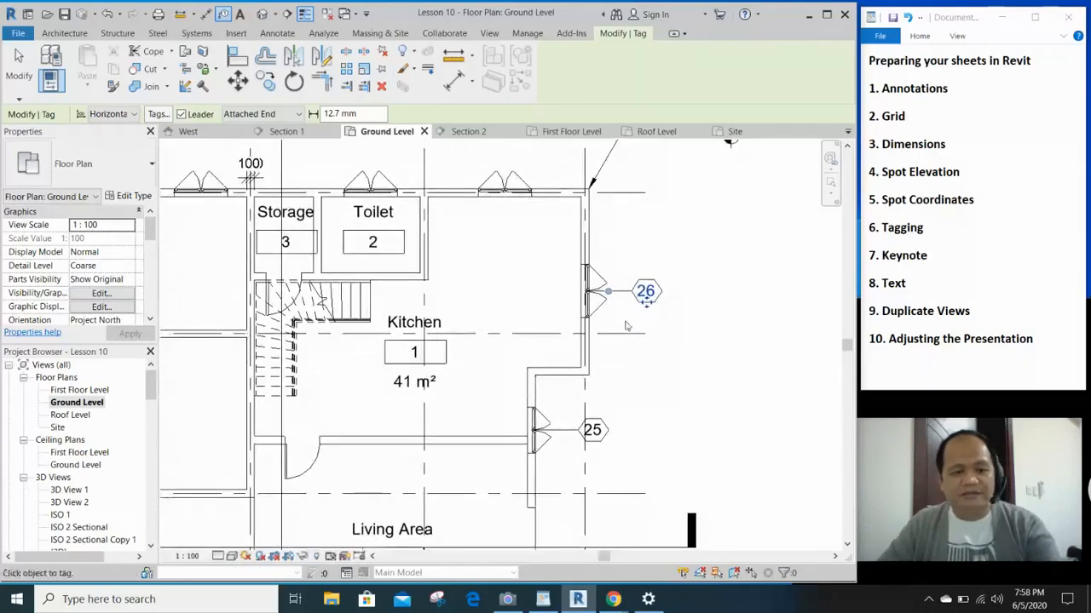
# Place a blank wall tag beside the Toilet
pyautogui.click(276, 34)
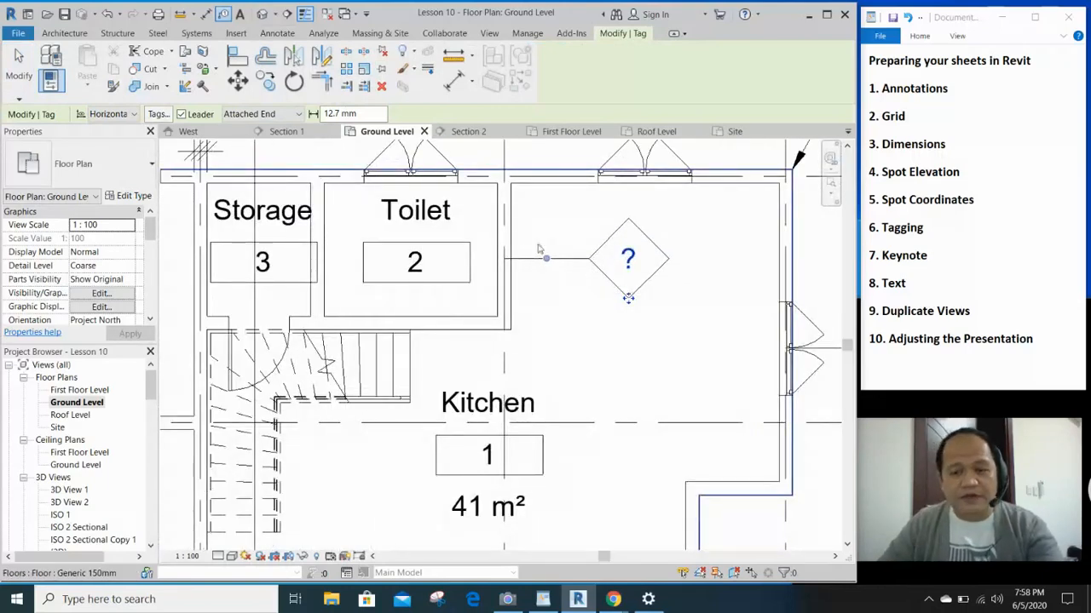
# Set the blank wall tag's type label to WALL1, confirming the type parameter warning
pyautogui.click(627, 259)
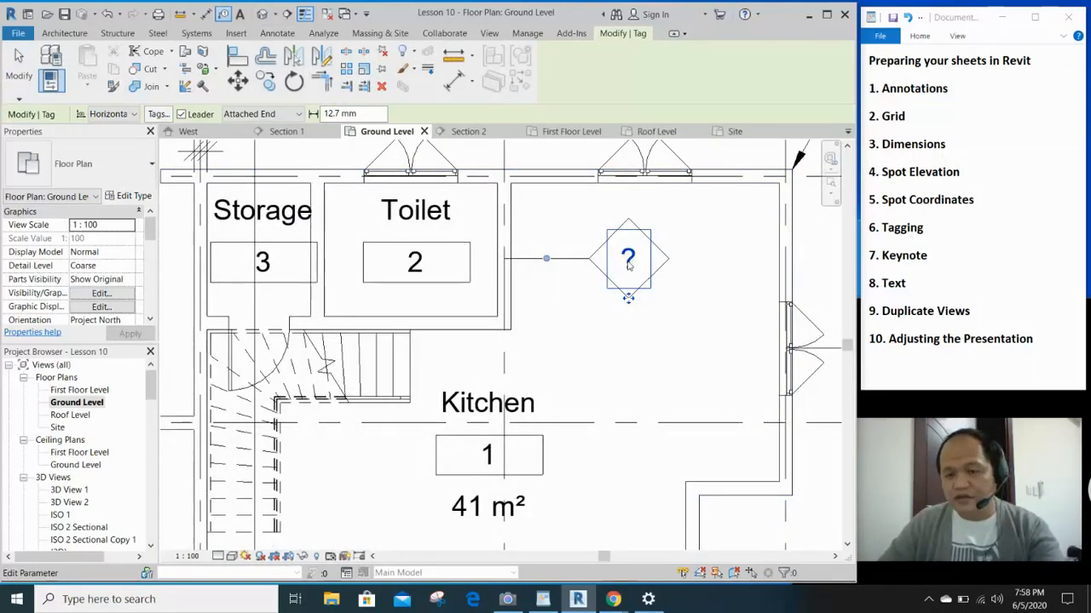
pyautogui.doubleClick(628, 259)
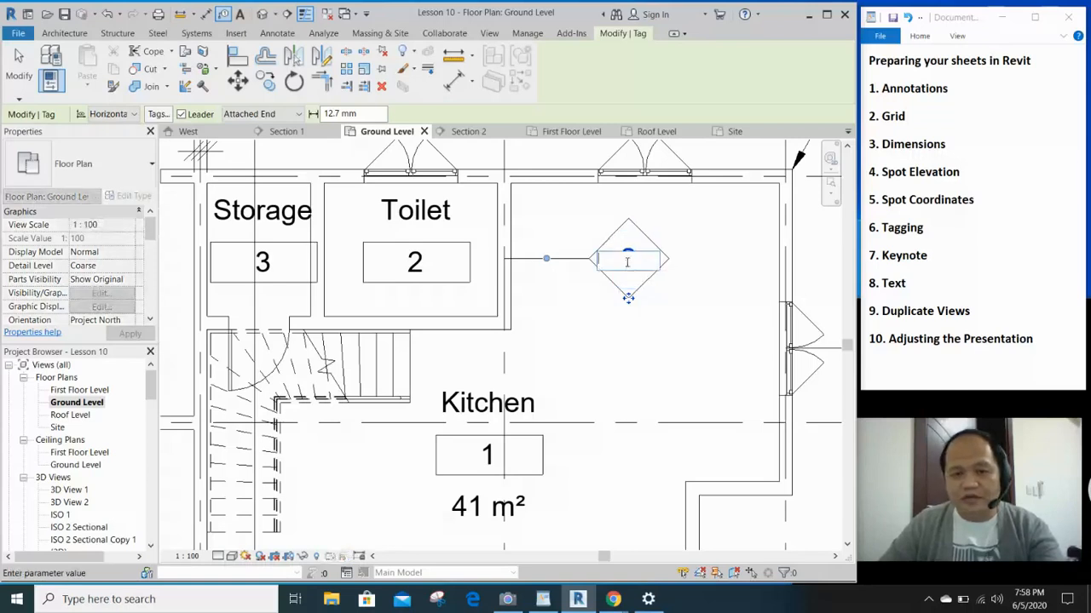
pyautogui.write('W')
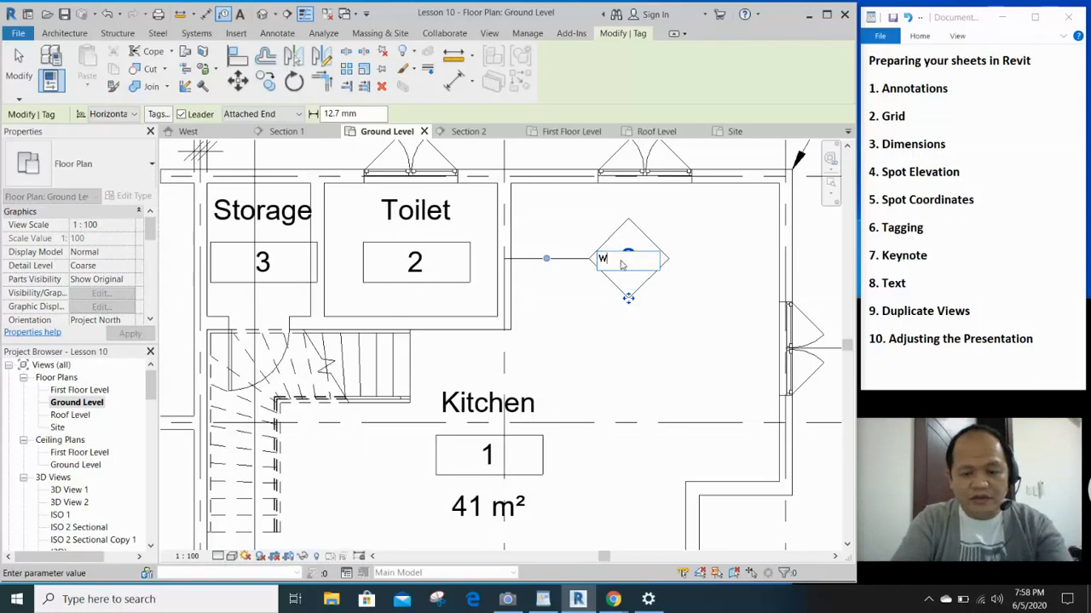
pyautogui.write('ALL')
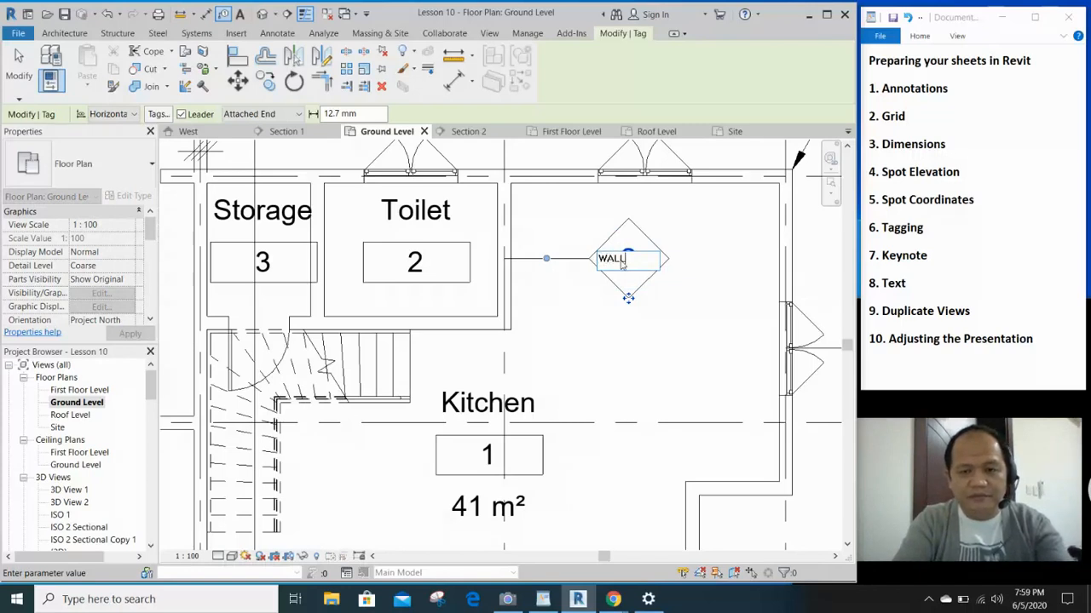
pyautogui.write('1')
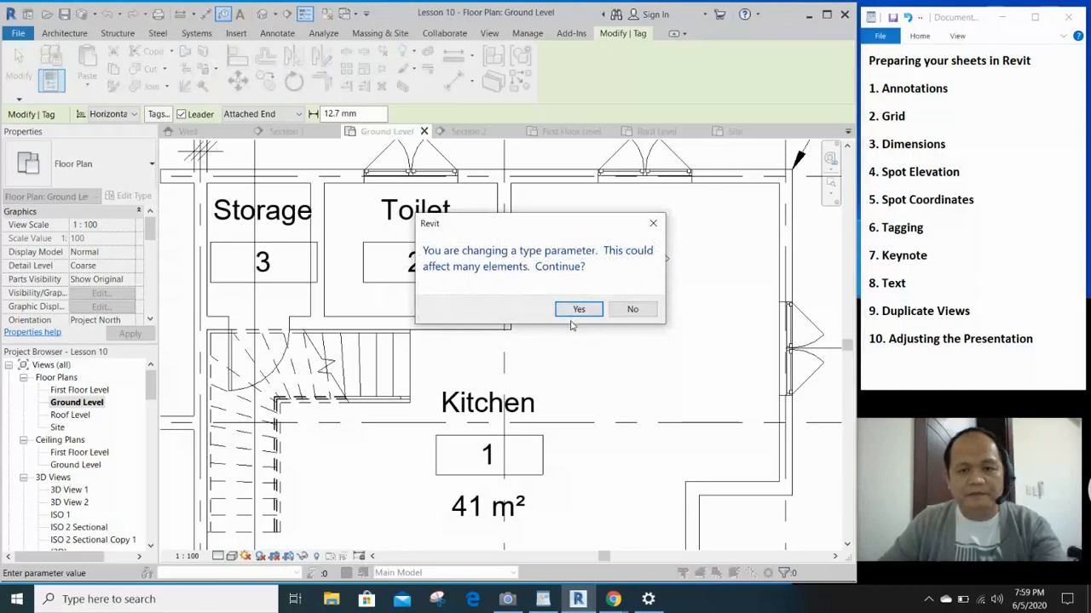
pyautogui.click(580, 308)
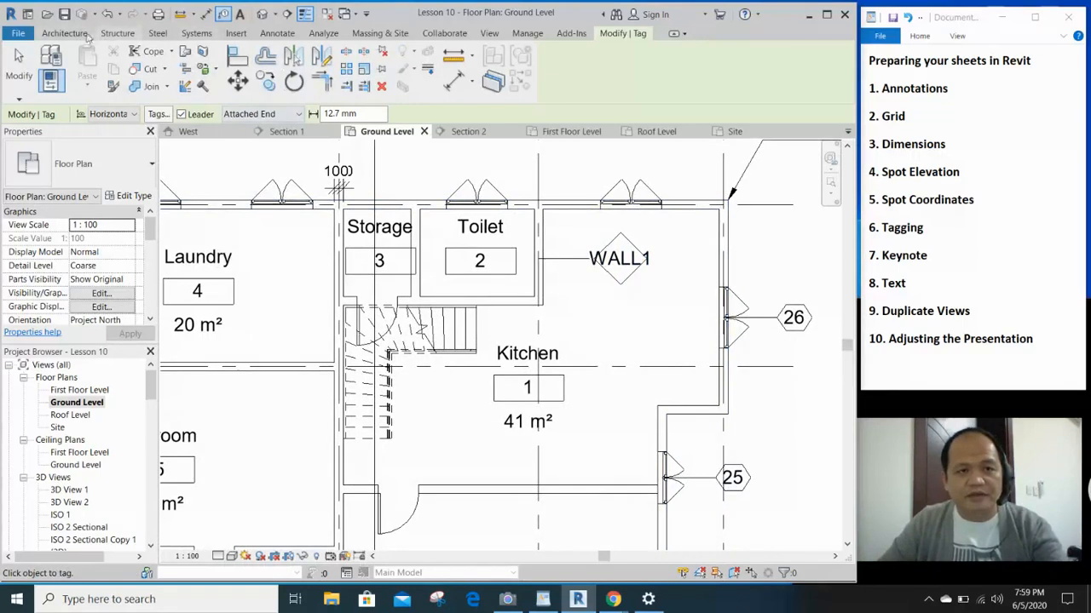
# Place a WALL1 tag on the living area wall
pyautogui.click(276, 32)
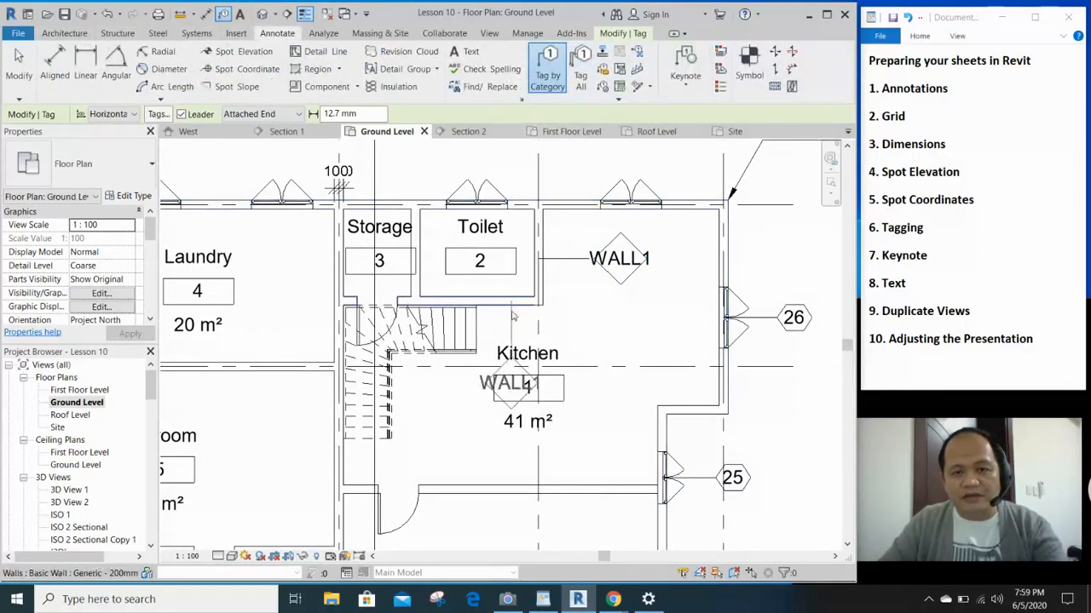
pyautogui.scroll(-3)
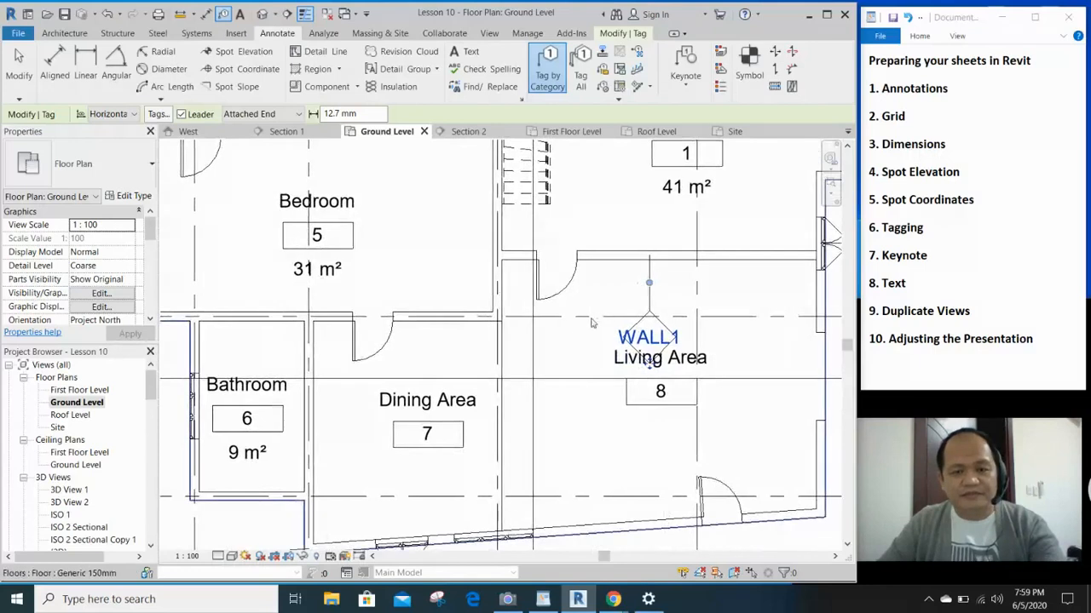
pyautogui.click(647, 337)
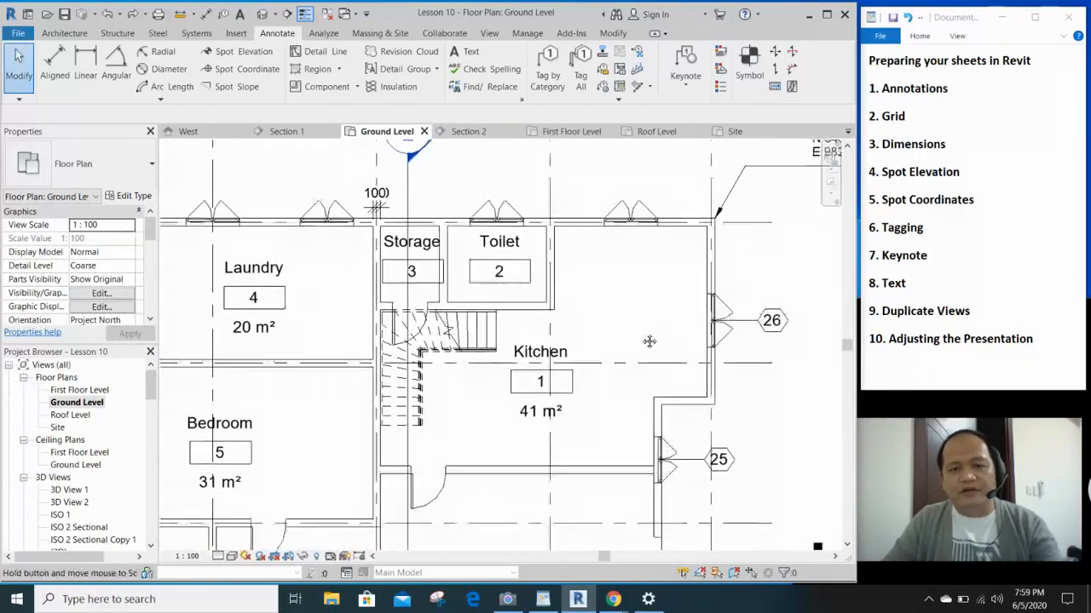
# Tag all untagged walls and windows with leaders via Tag All
pyautogui.click(580, 75)
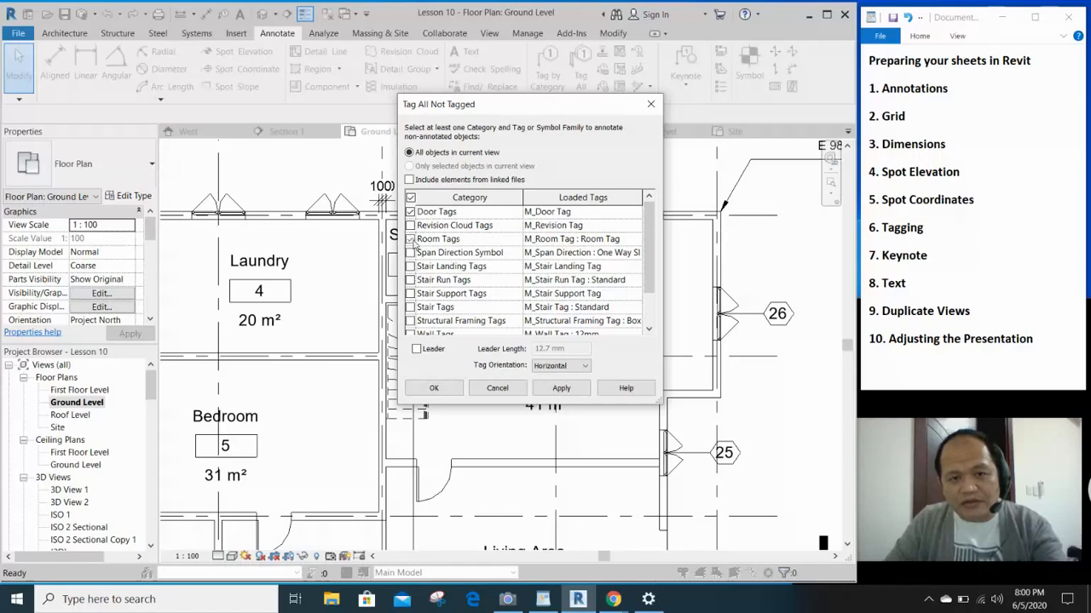
pyautogui.click(410, 239)
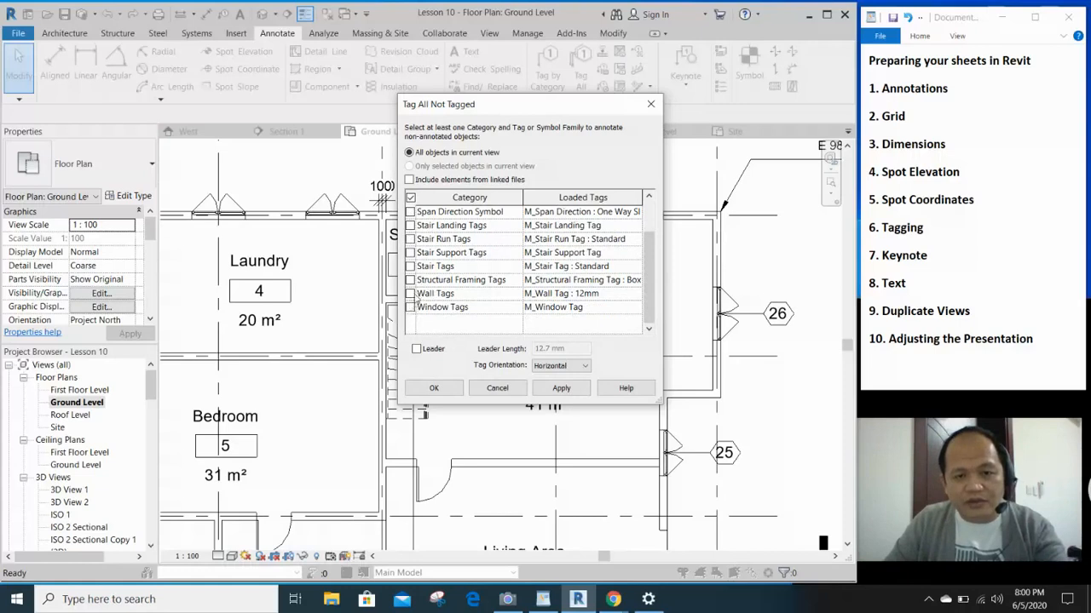
pyautogui.click(411, 307)
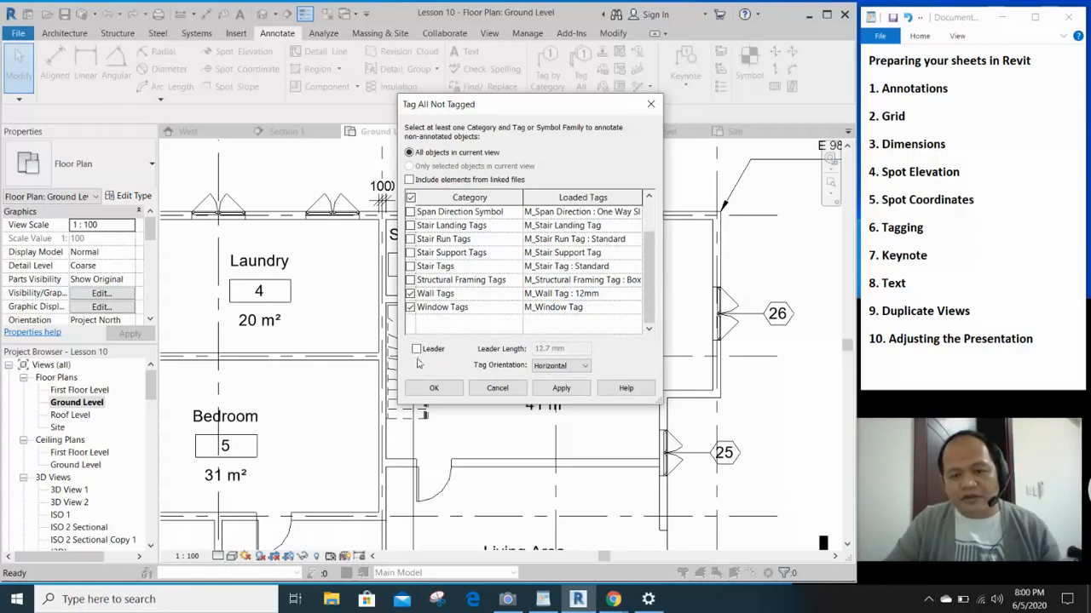
pyautogui.click(416, 347)
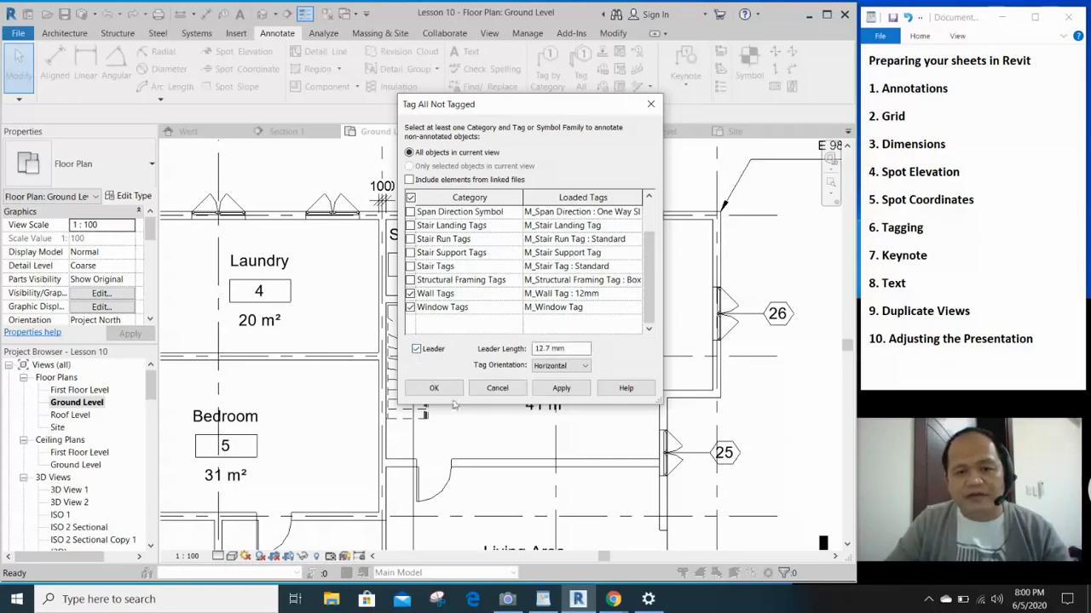
pyautogui.click(433, 388)
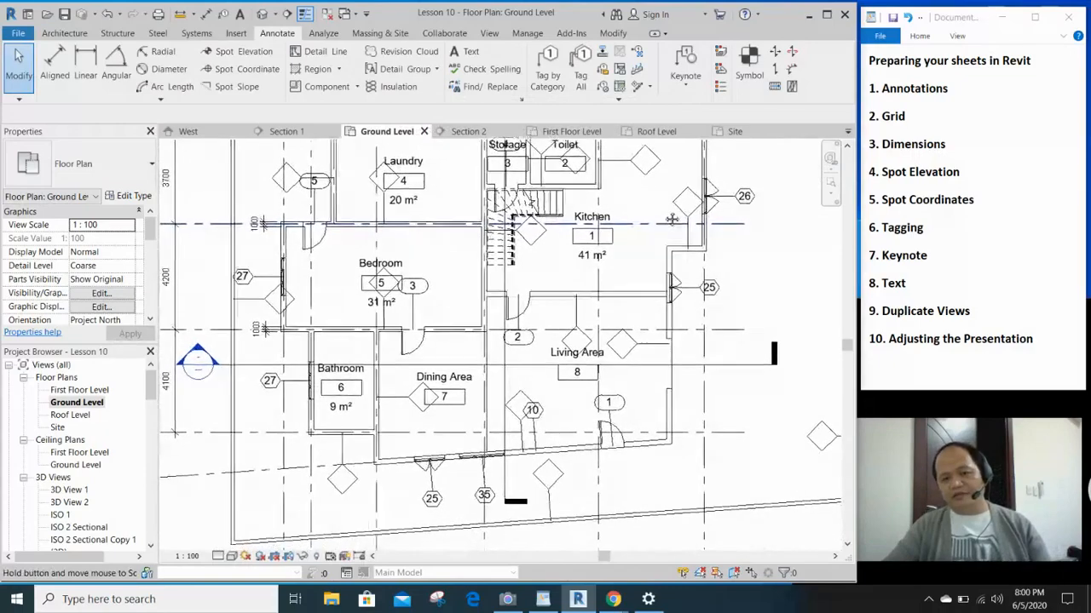
# Label the wall types BW-01 for exterior and IW for interior walls, confirming the type change
pyautogui.scroll(-3)
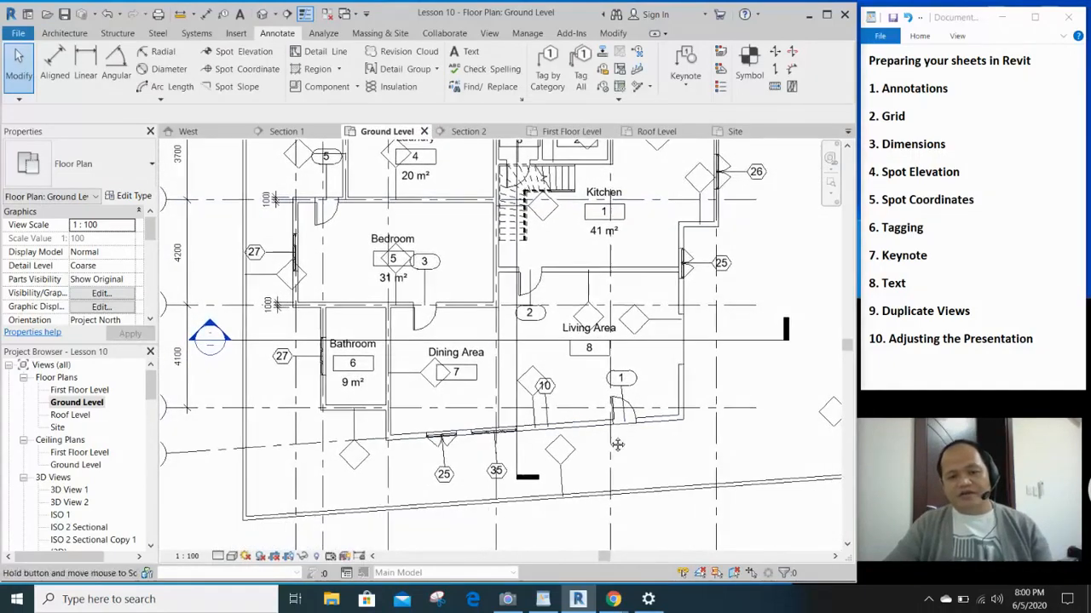
pyautogui.scroll(-3)
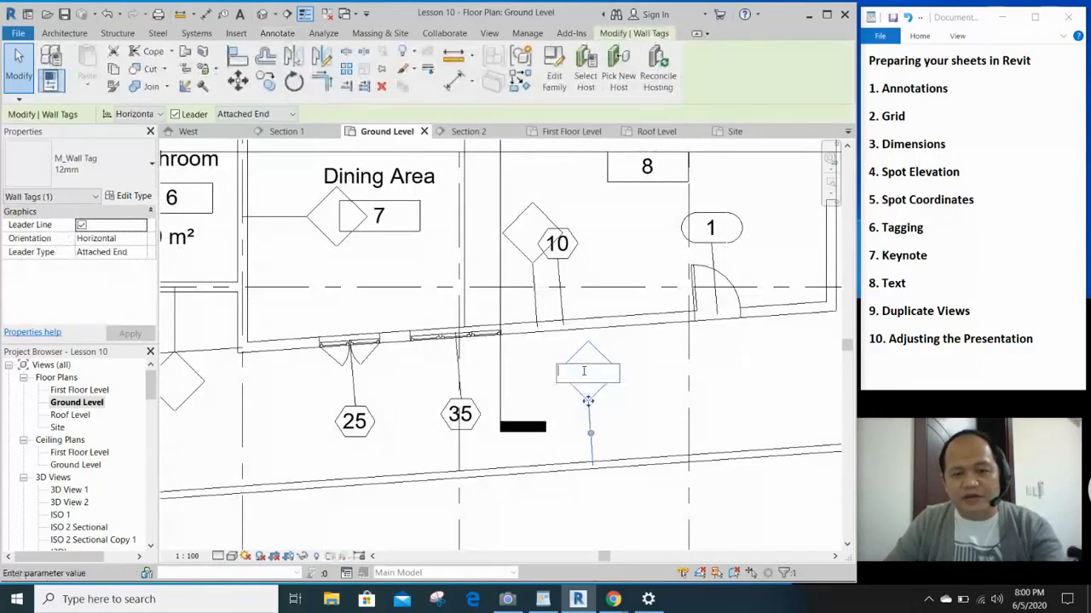
pyautogui.write('B')
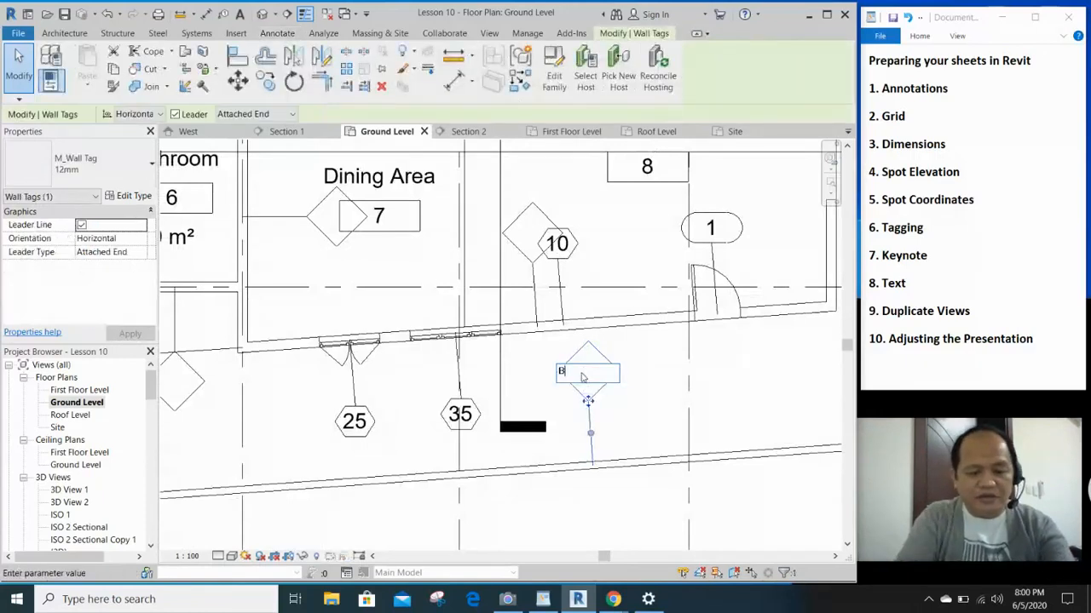
pyautogui.write('W')
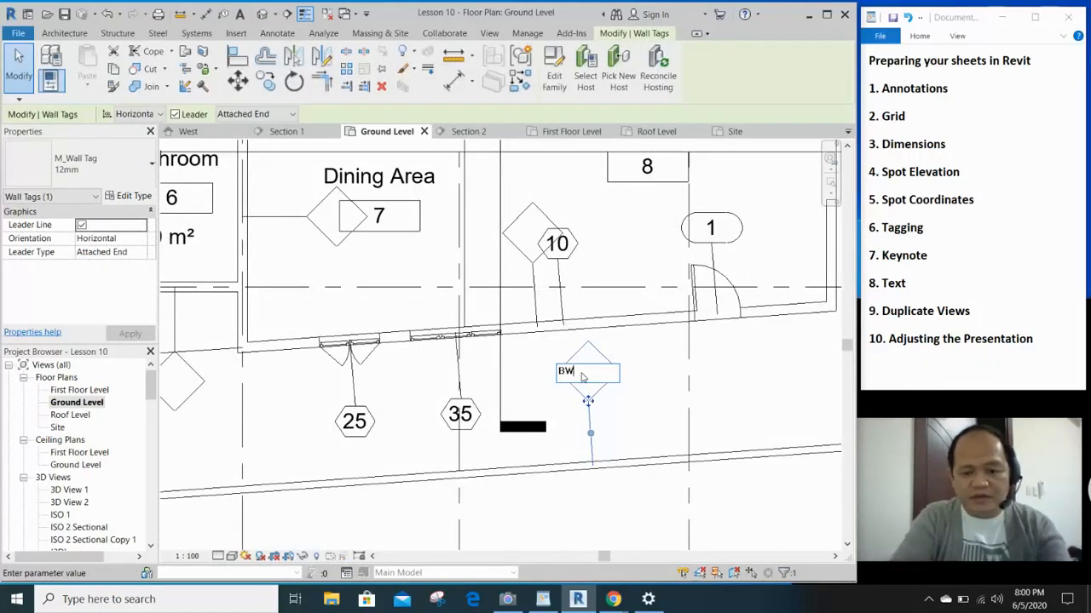
pyautogui.write('-')
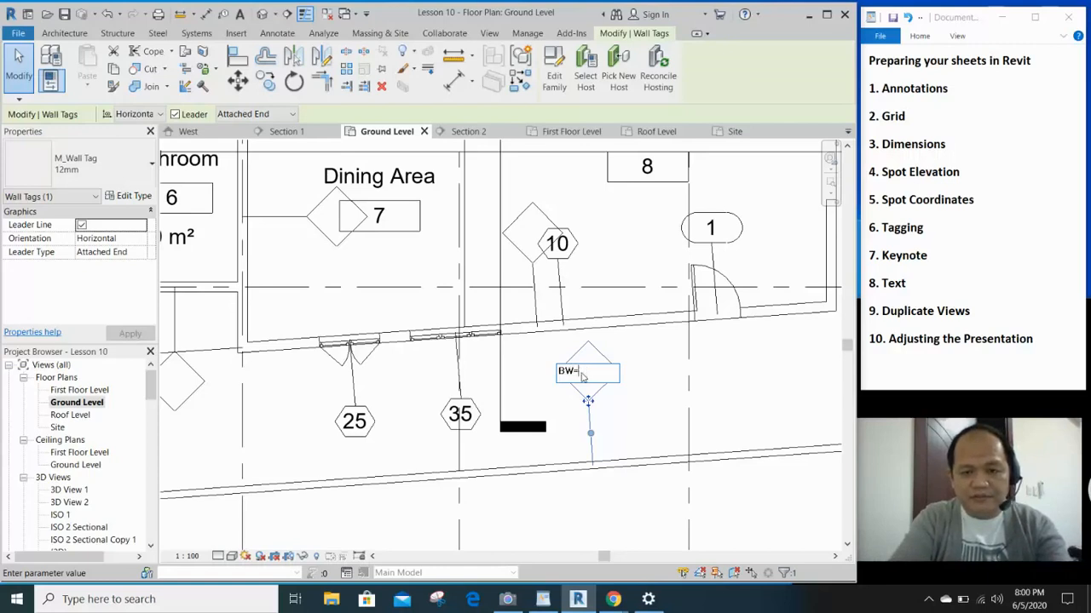
pyautogui.write('01')
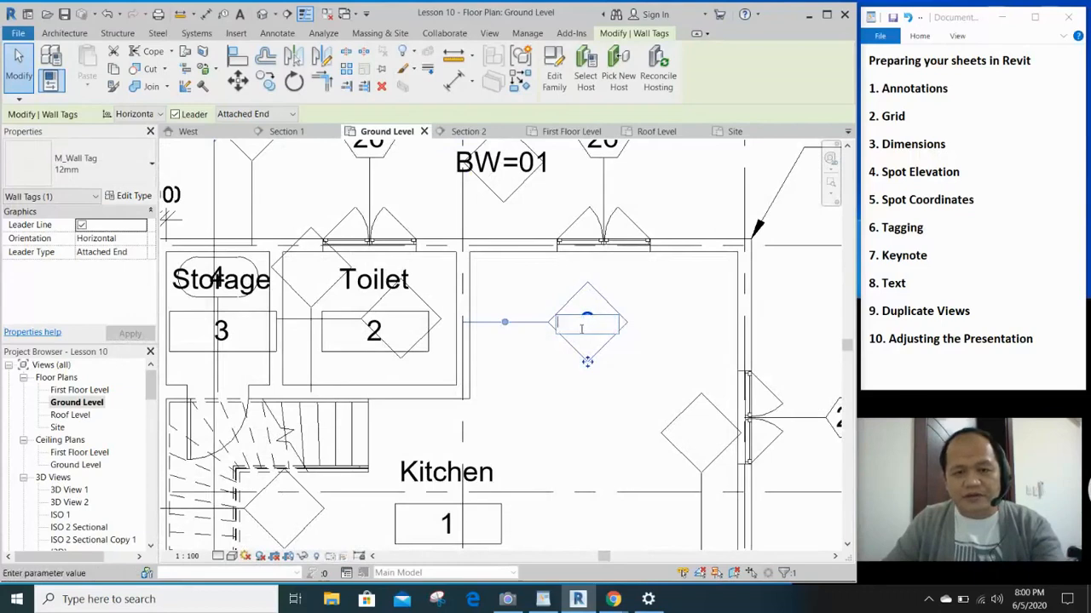
pyautogui.write('IW-01')
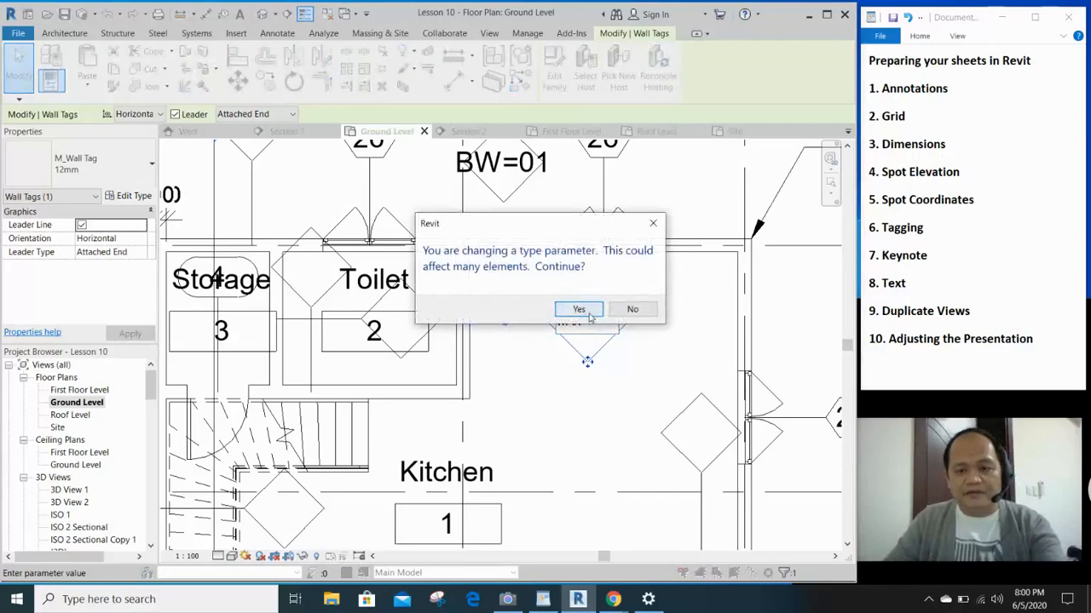
pyautogui.click(579, 308)
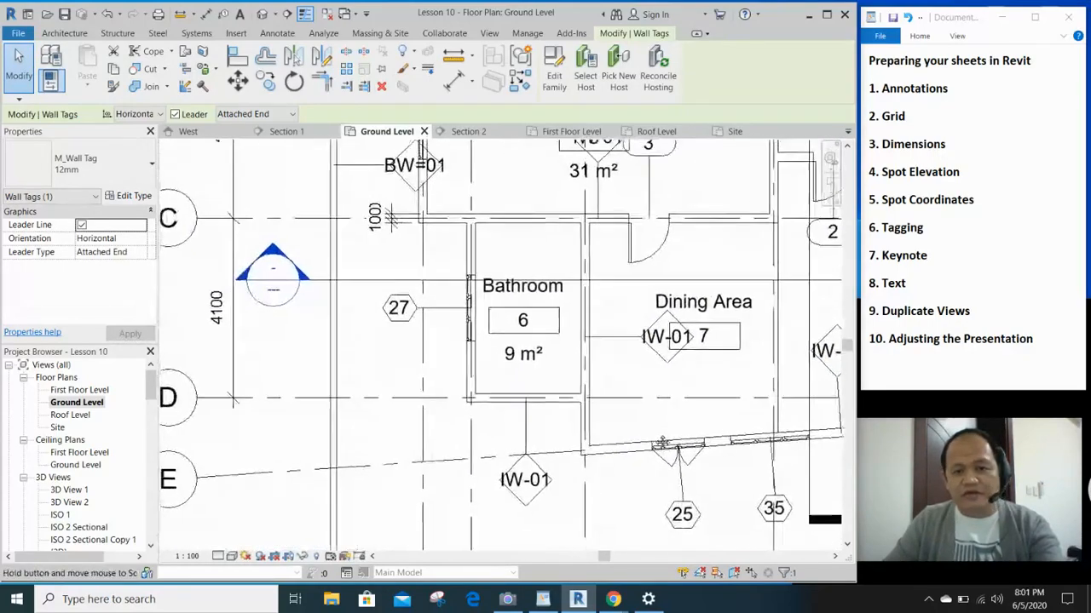
# Drag window tag 10 clear of the neighbouring wall tag
pyautogui.scroll(-3)
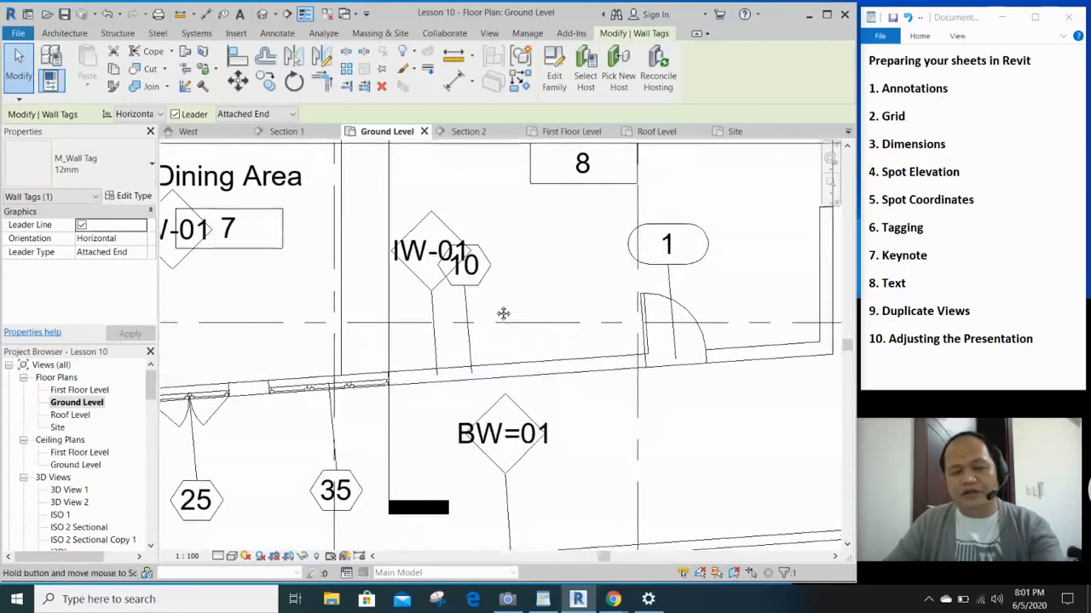
pyautogui.click(460, 273)
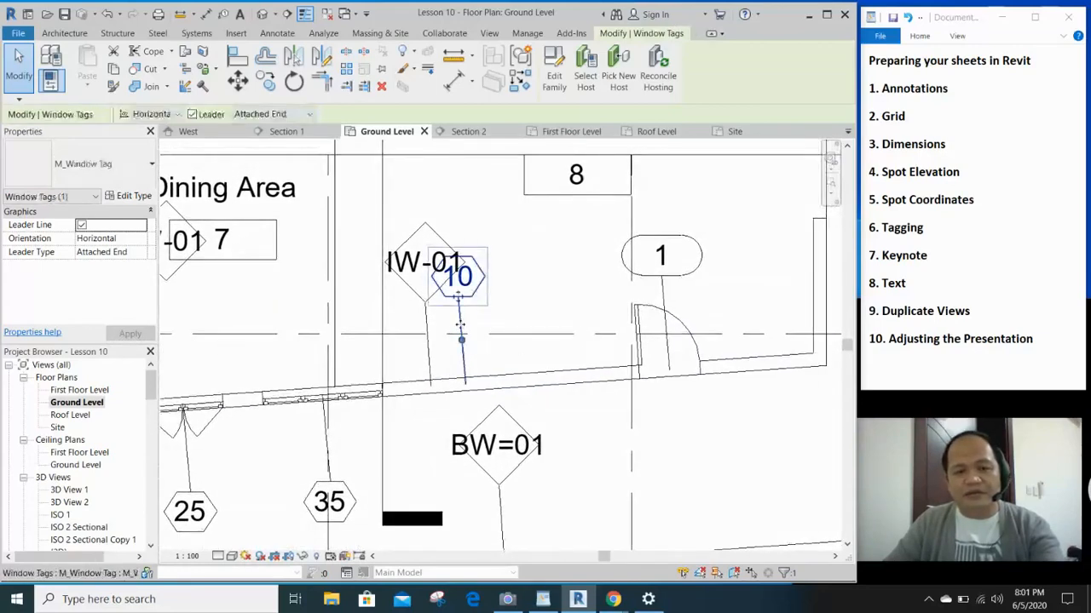
pyautogui.moveTo(457, 276); pyautogui.dragTo(511, 270)
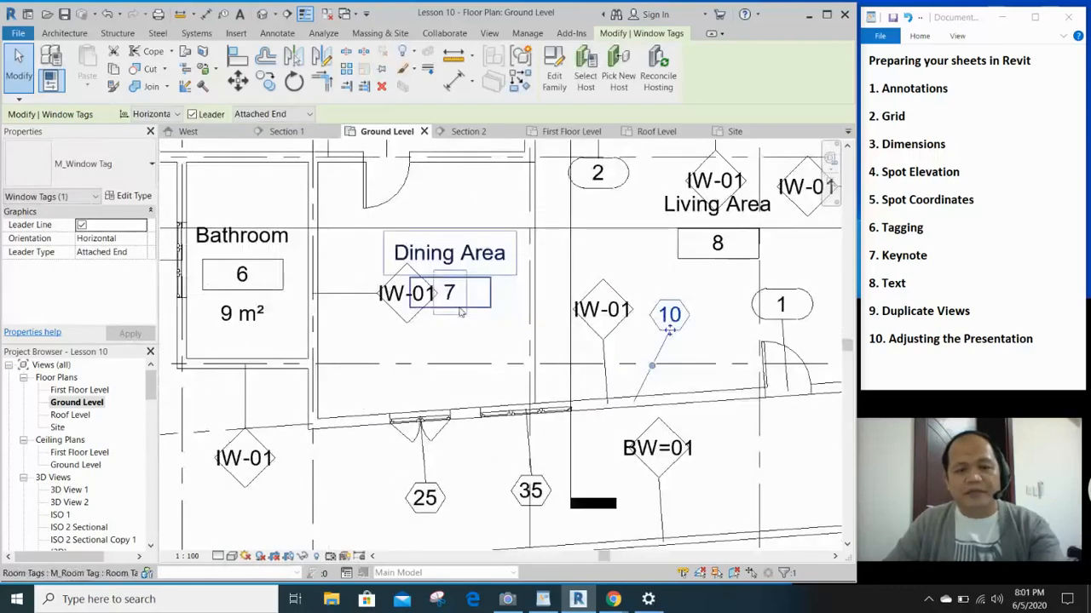
pyautogui.click(450, 253)
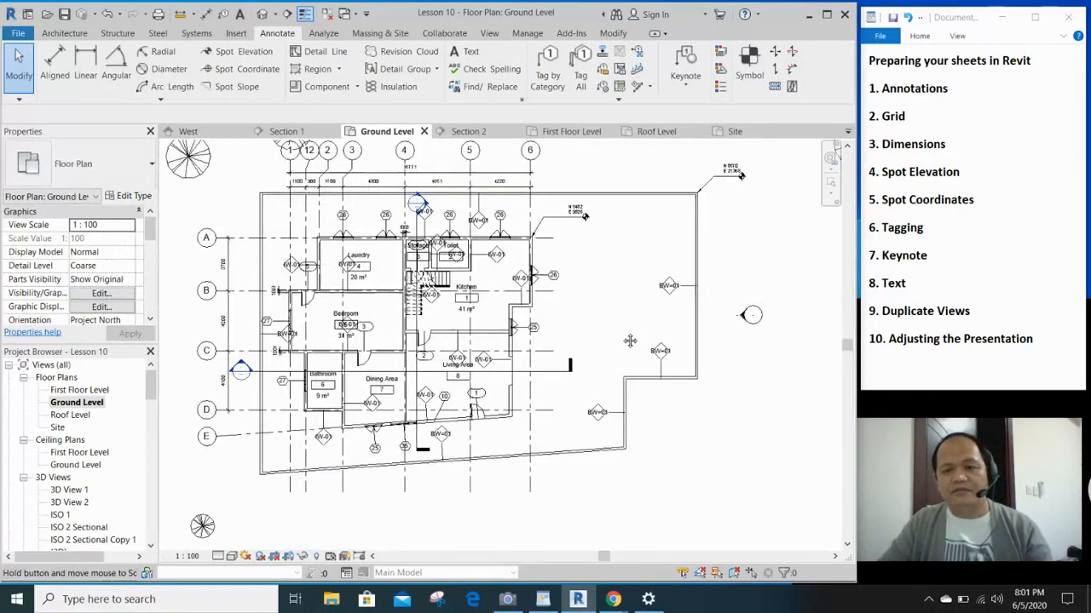
# Run a spell check on the view's text and dismiss the result
pyautogui.click(489, 68)
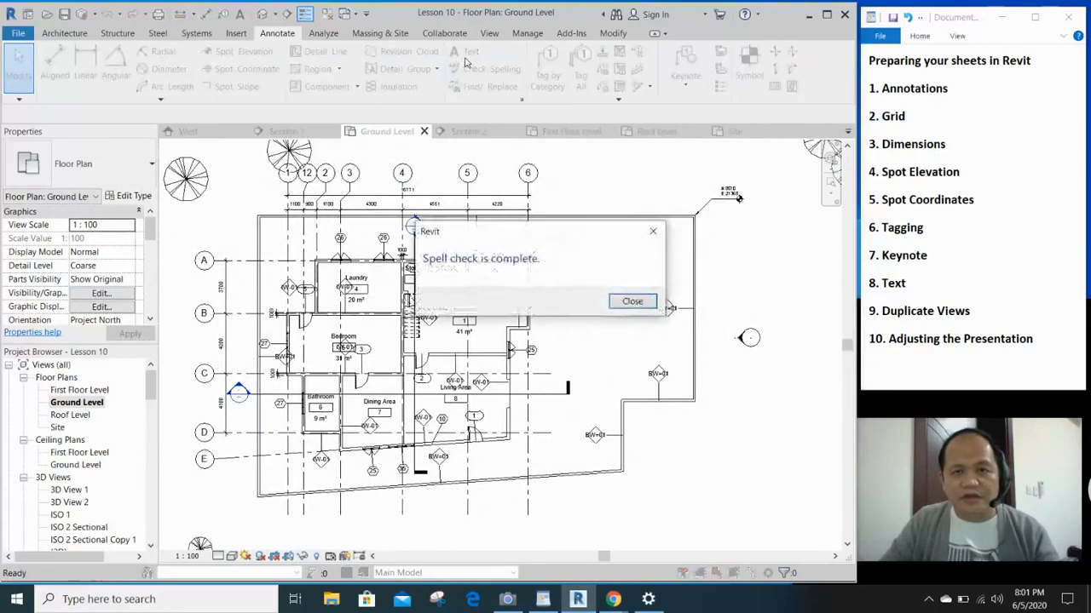
pyautogui.click(632, 300)
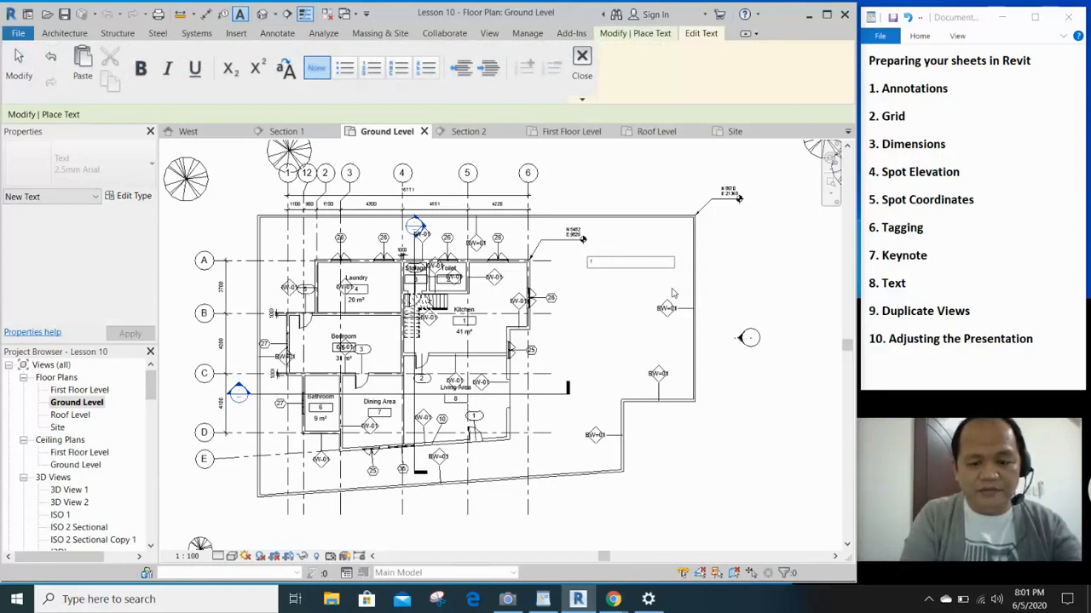
# Place a FUTURE DEVELOPMENT text note and drag it beside the spot coordinate
pyautogui.write('FUTURE DEVELOPMENT')
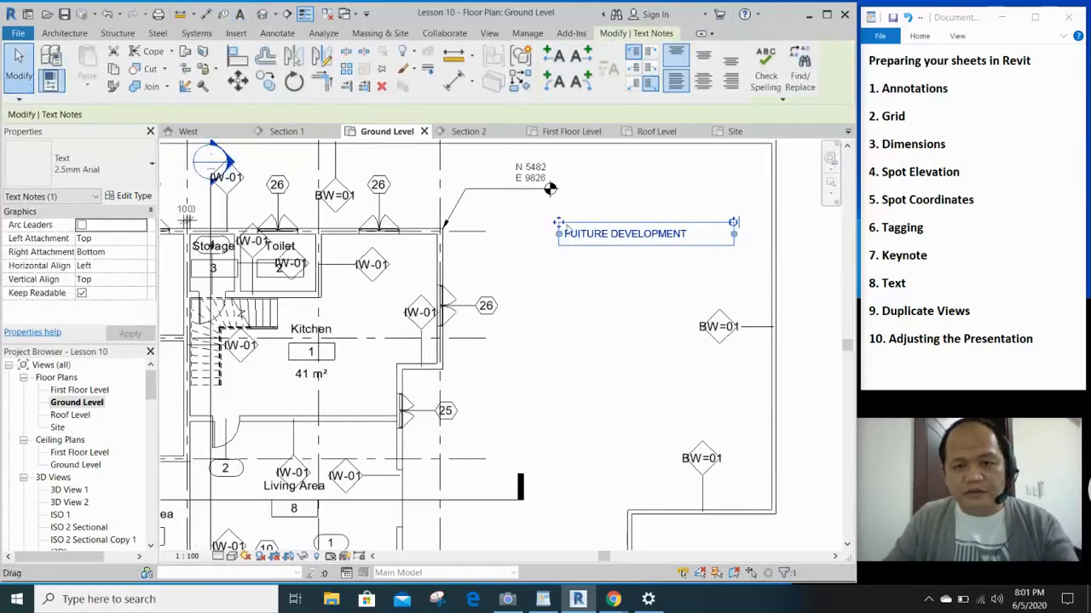
pyautogui.moveTo(623, 232); pyautogui.dragTo(612, 267)
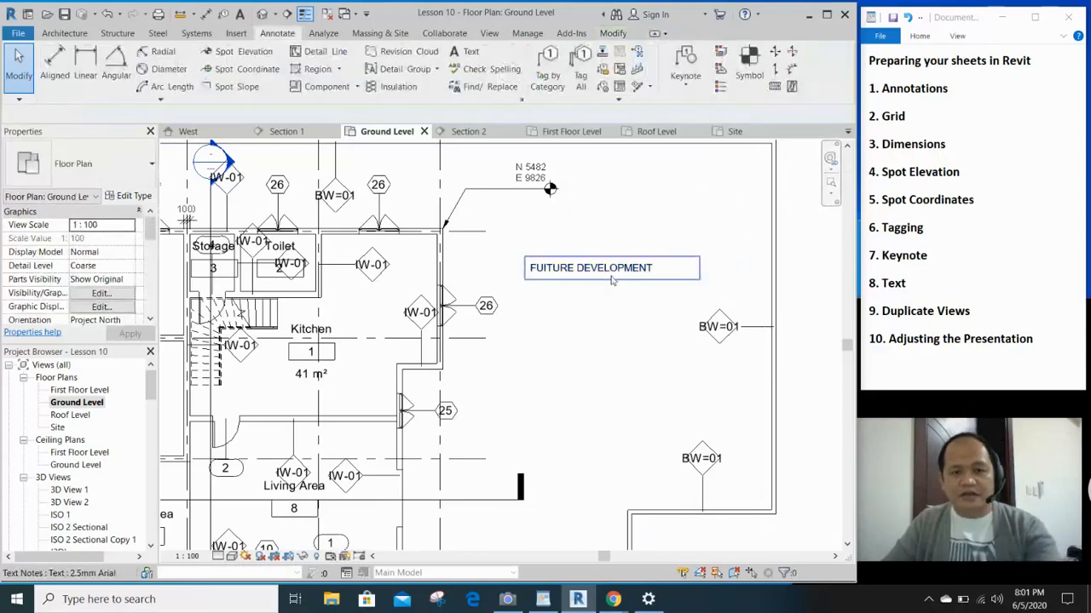
pyautogui.click(590, 267)
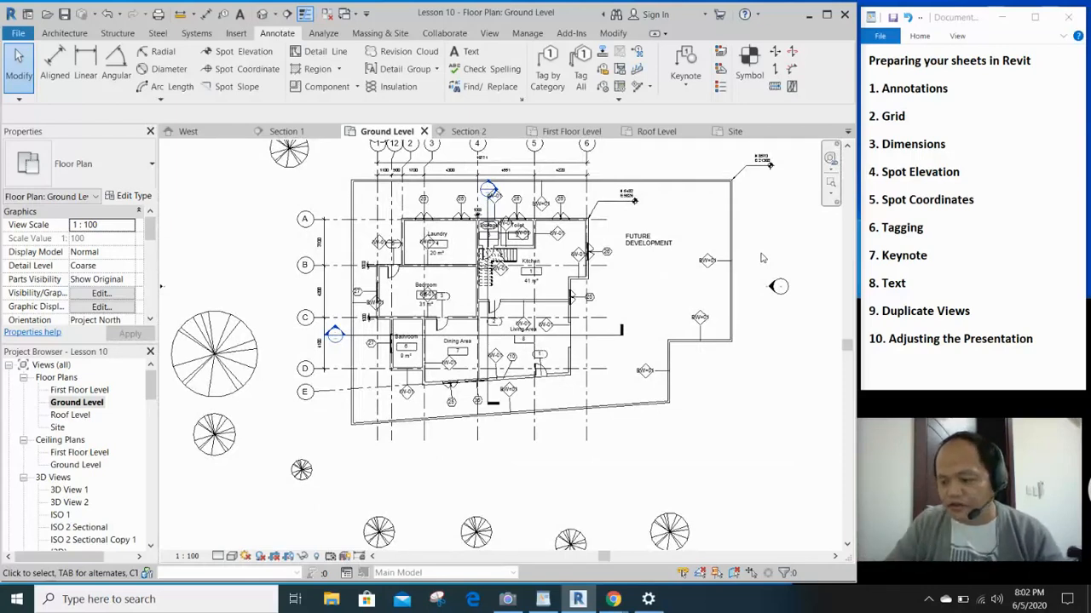
pyautogui.moveTo(747, 263)
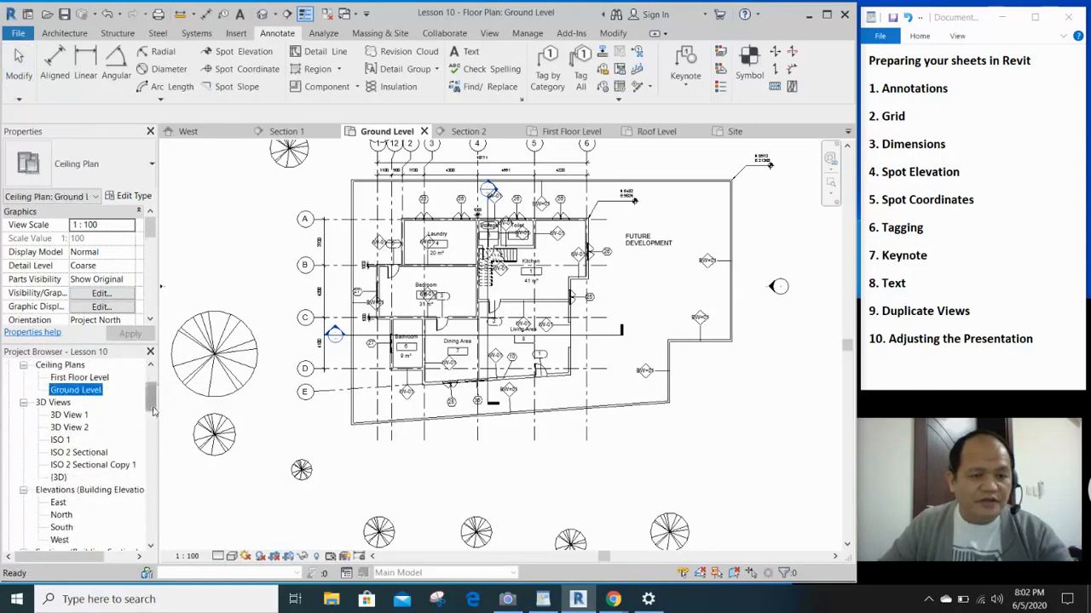
pyautogui.click(68, 388)
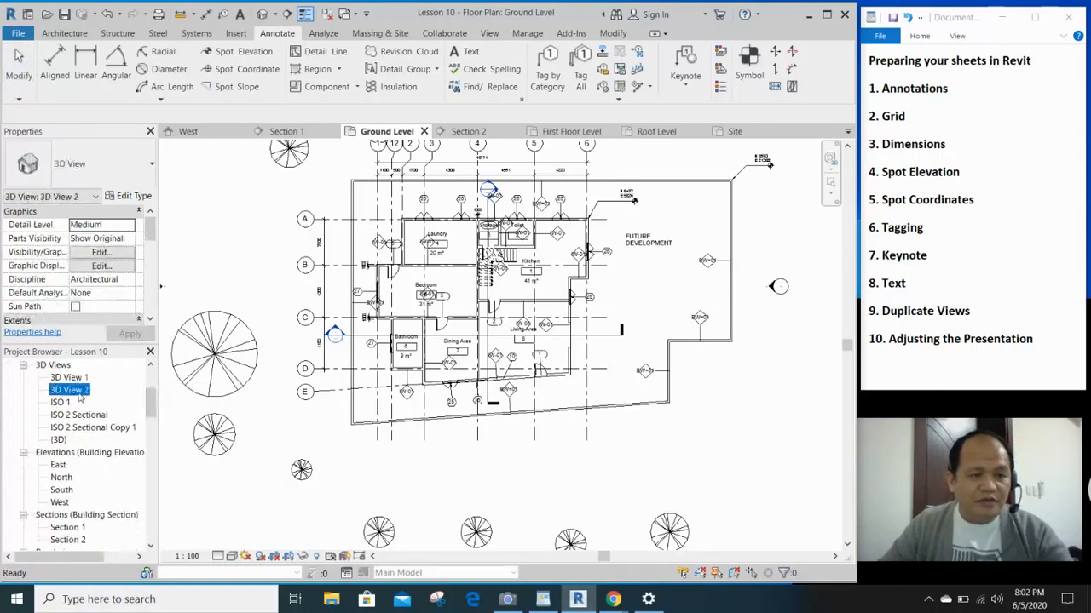
pyautogui.scroll(-3)
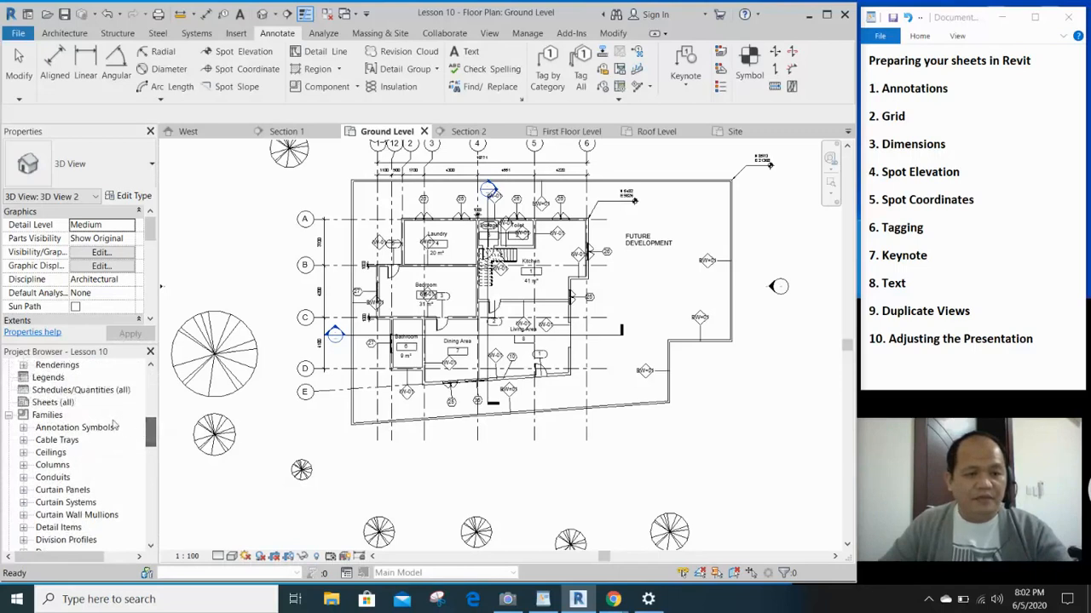
pyautogui.moveTo(168, 418)
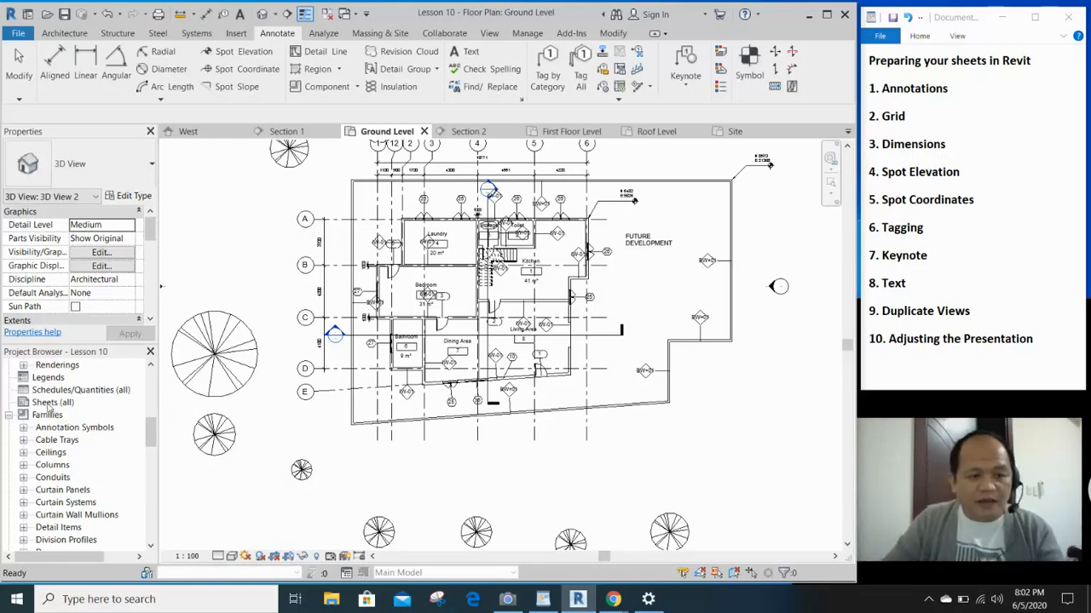
# Create sheet A101 with the Your Own TB.rfa title block loaded from the 2020 Tutorial folder
pyautogui.rightClick(53, 403)
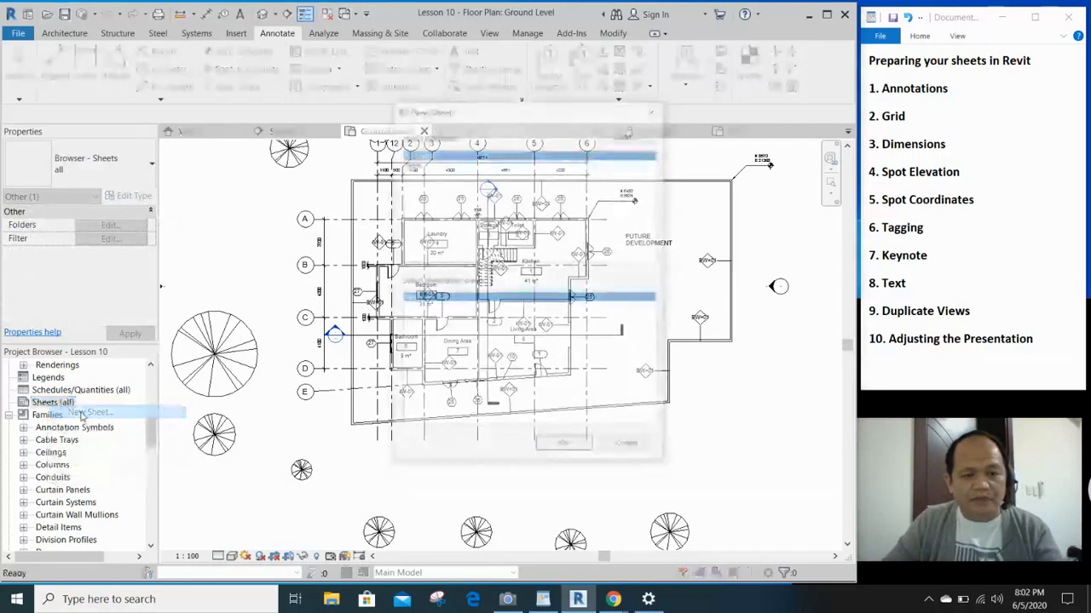
pyautogui.click(88, 413)
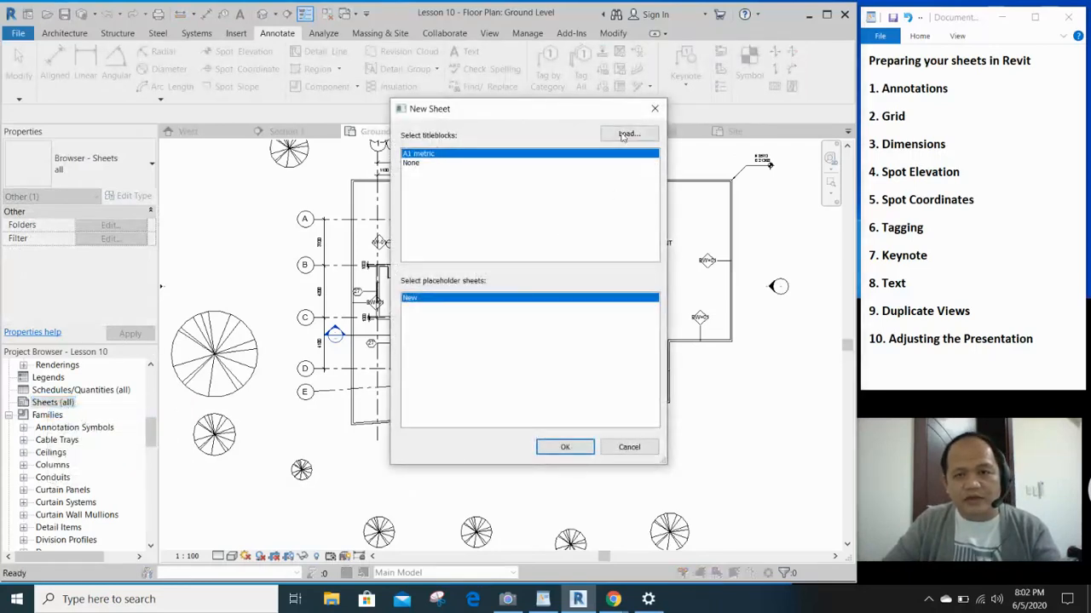
pyautogui.click(629, 133)
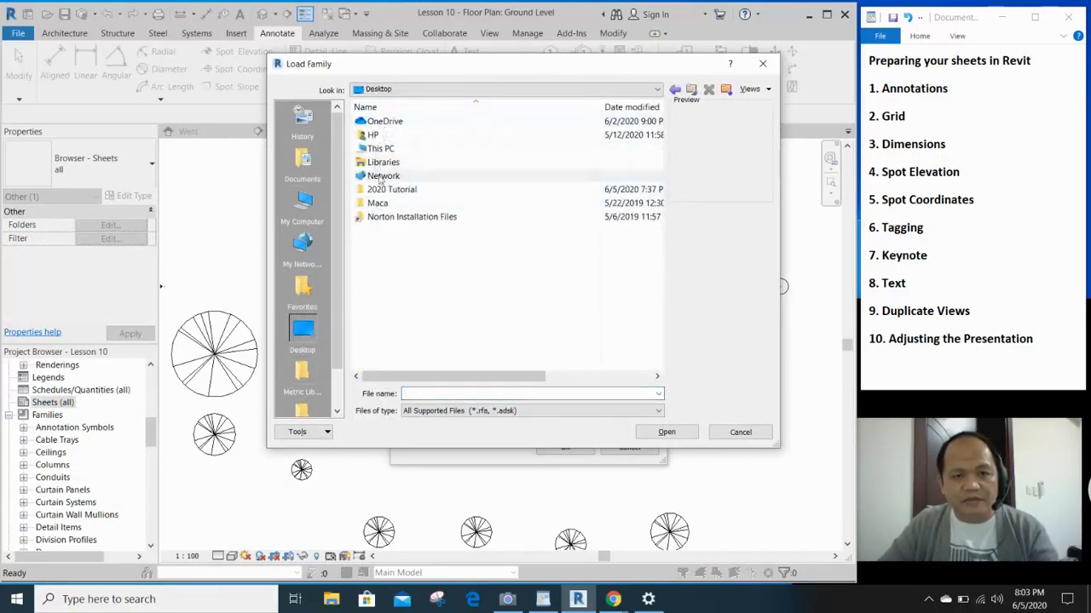
pyautogui.doubleClick(392, 190)
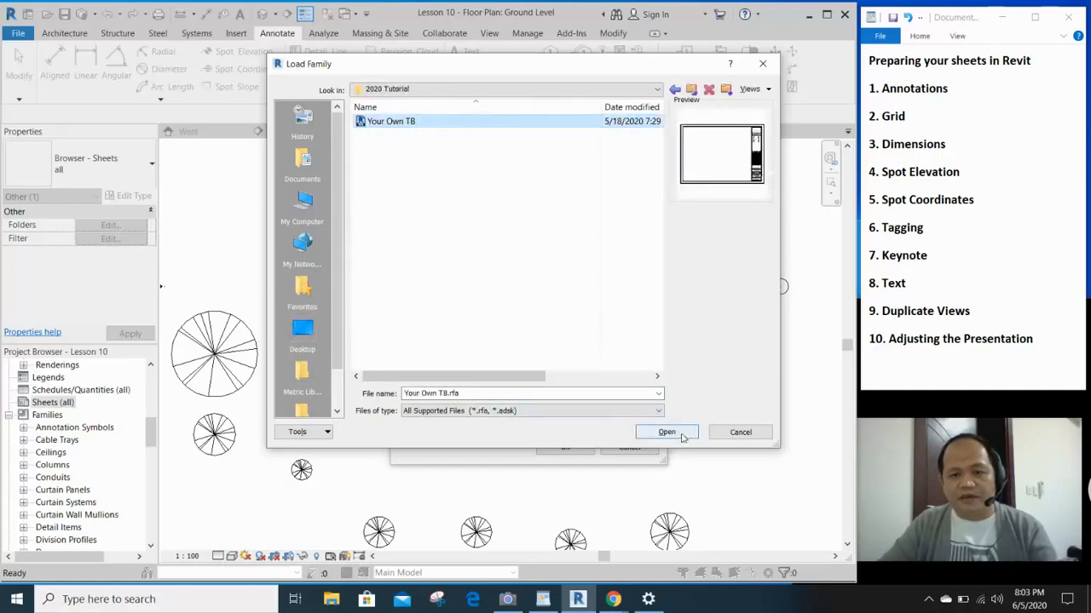
pyautogui.click(666, 433)
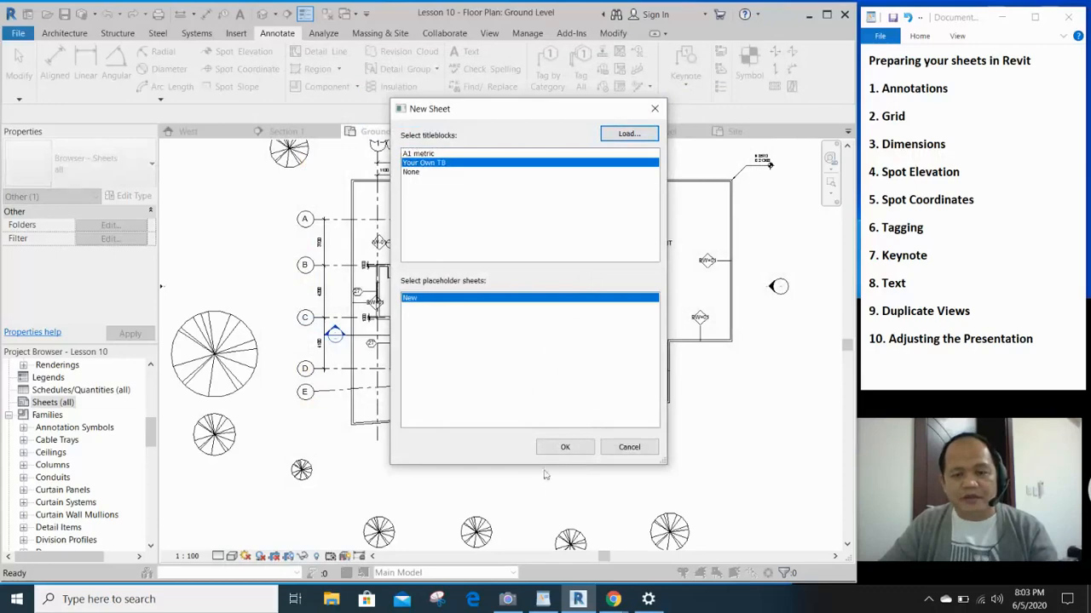
pyautogui.click(566, 446)
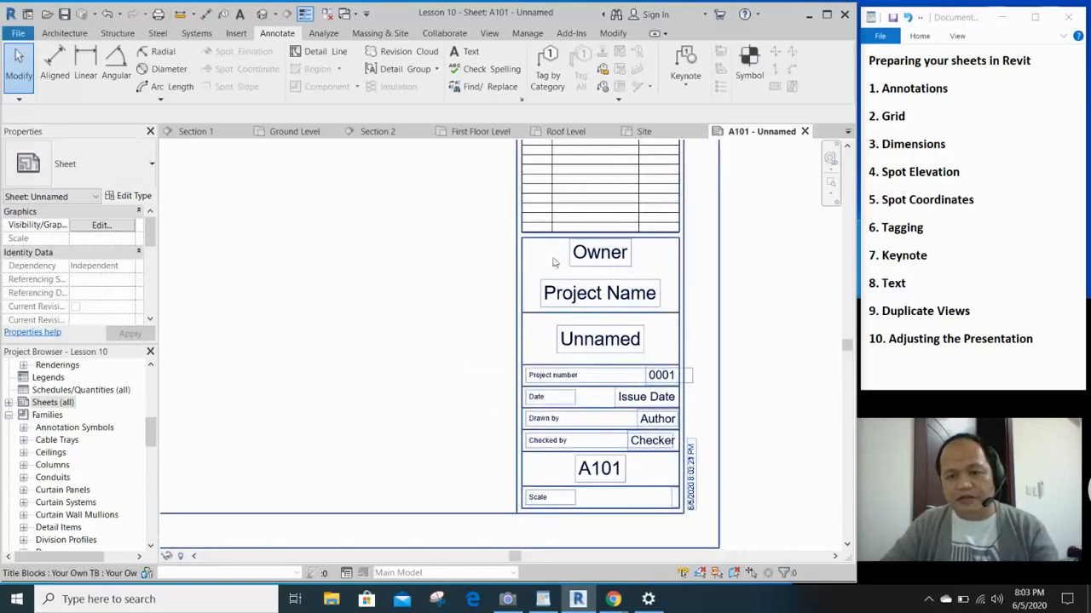
# Zoom into the title block and go to the Manage features for Project Information
pyautogui.click(362, 340)
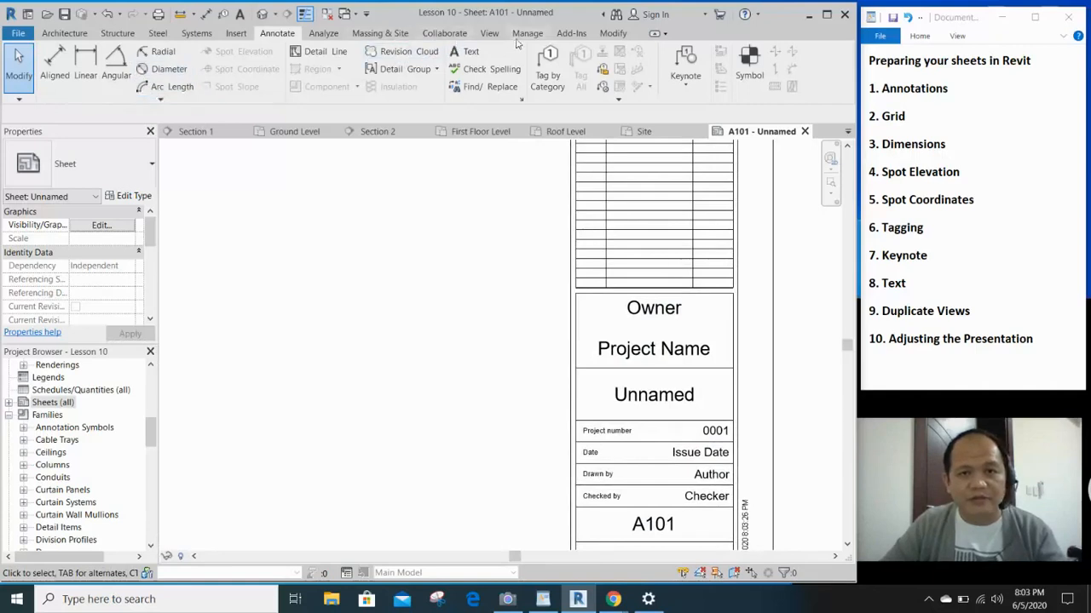
pyautogui.click(526, 34)
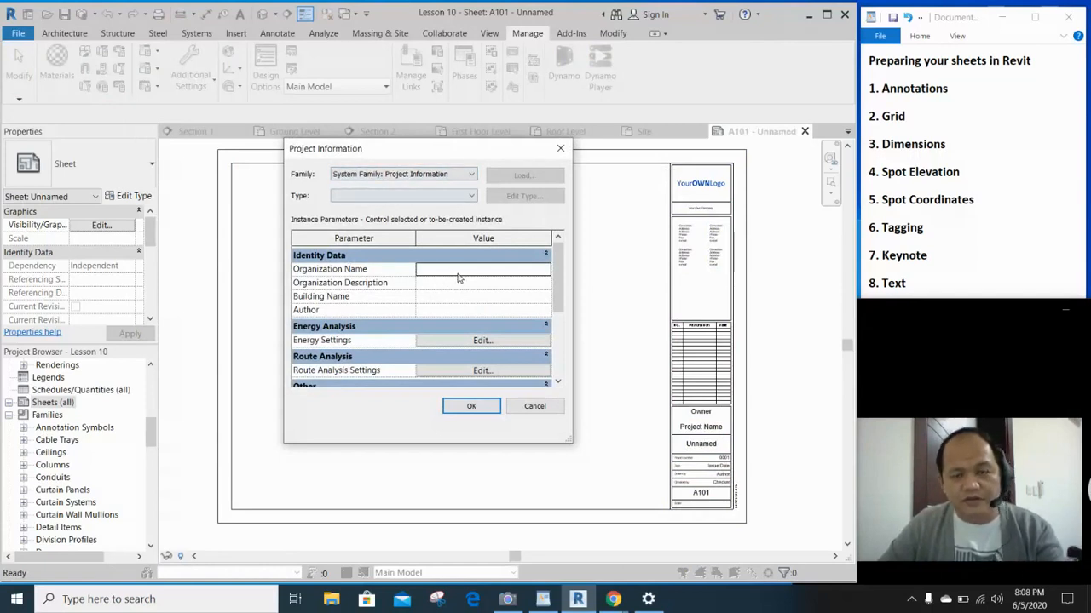
# Enter organization My Architectural Office, description Design & and remaining project details, then apply them to the title block
pyautogui.click(484, 269)
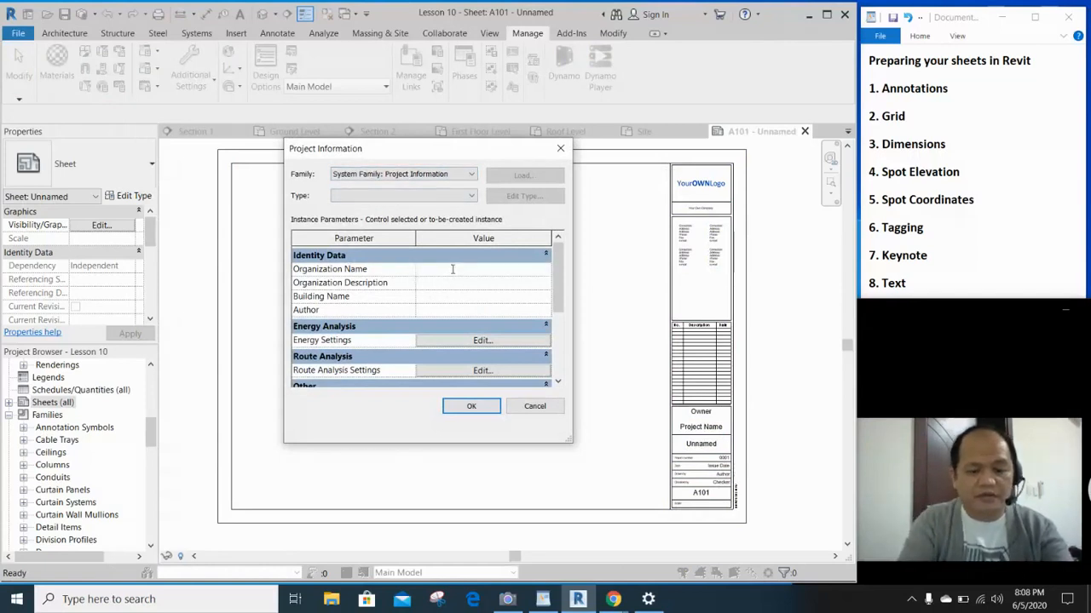
pyautogui.write('My')
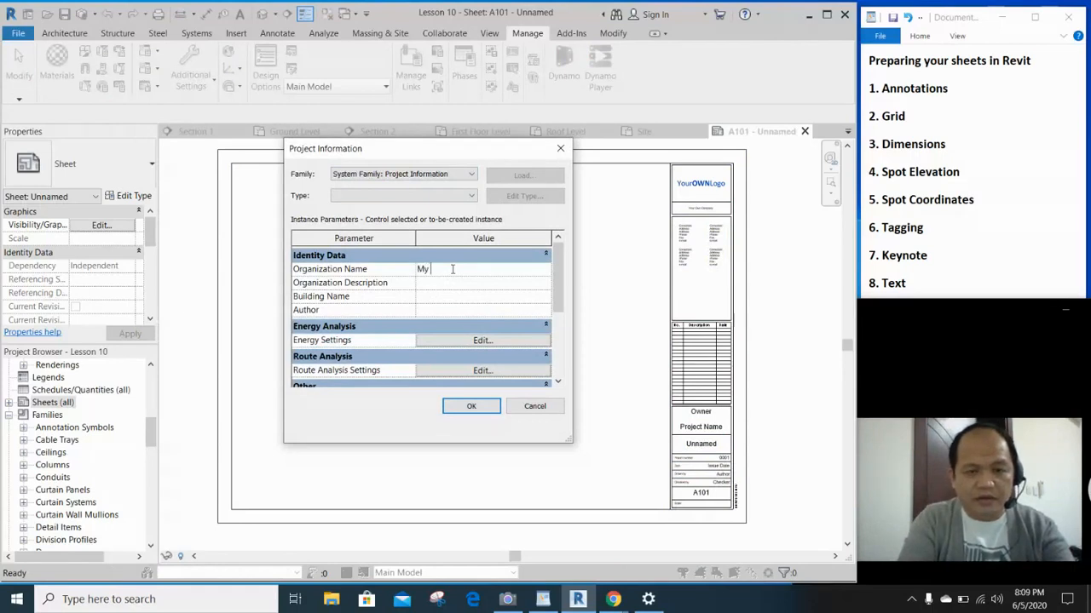
pyautogui.write('Architectural O')
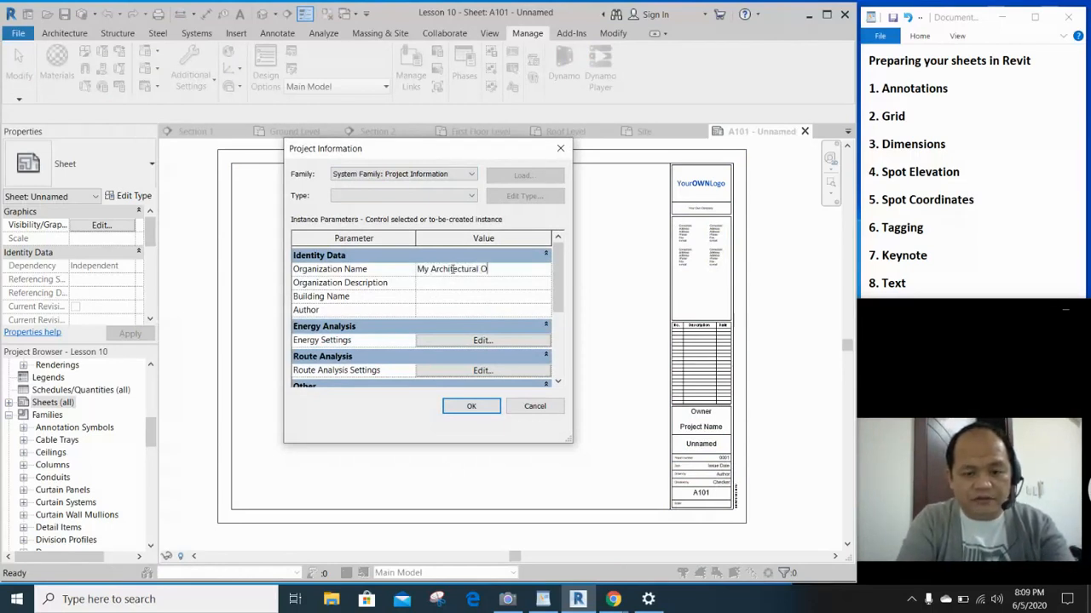
pyautogui.write('ffice')
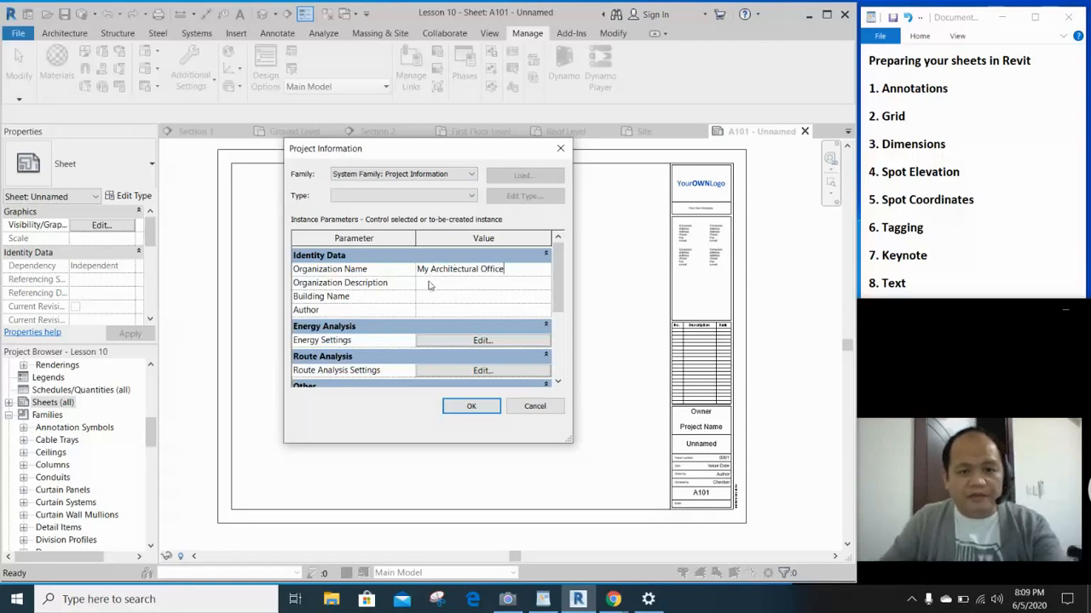
pyautogui.click(481, 283)
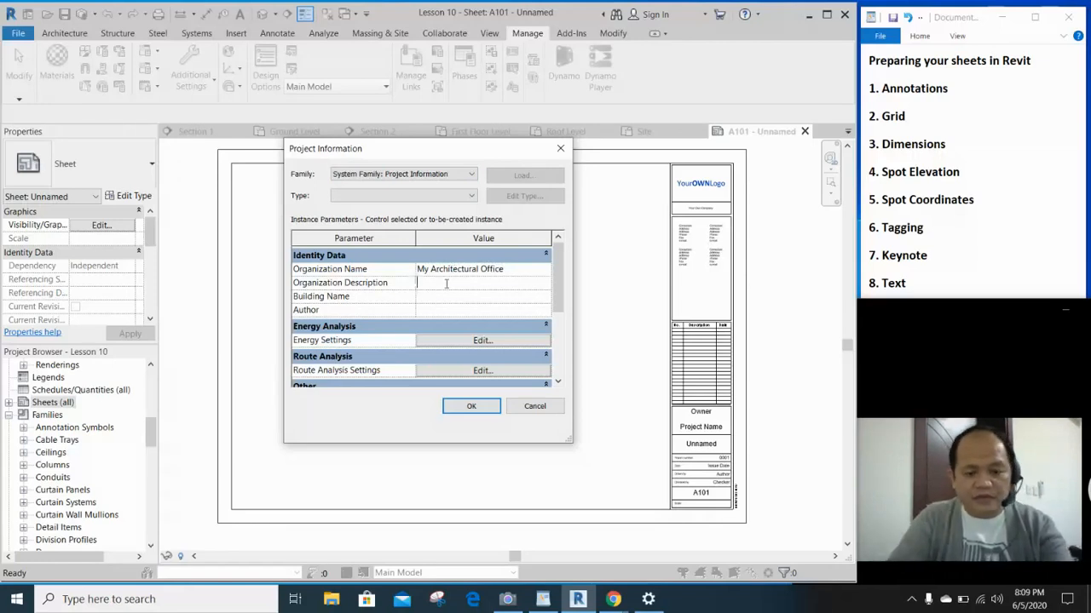
pyautogui.write('Design &')
pyautogui.write('01-')
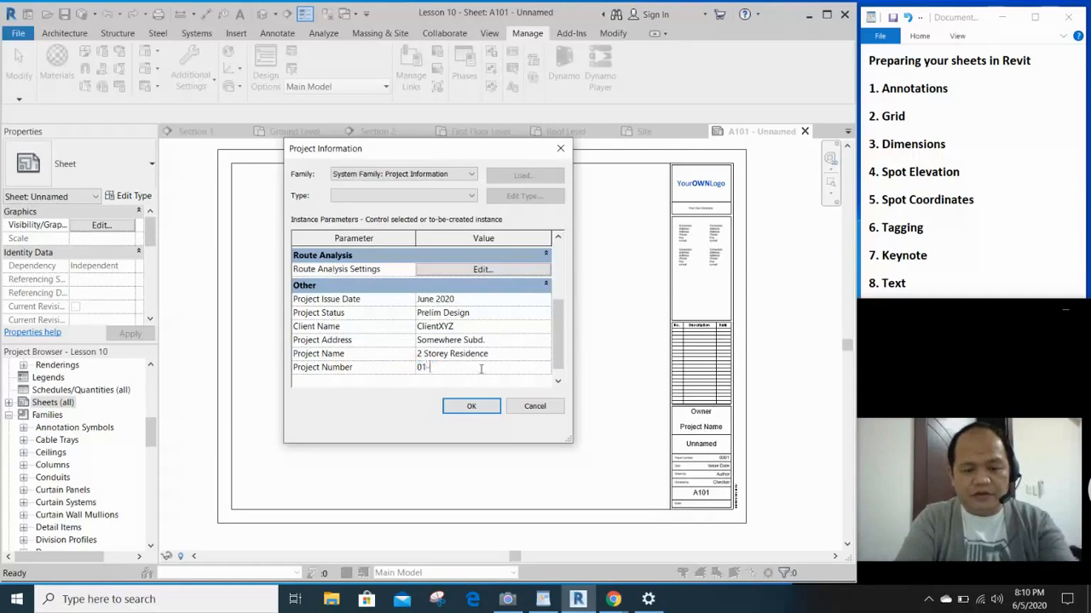
pyautogui.write('22')
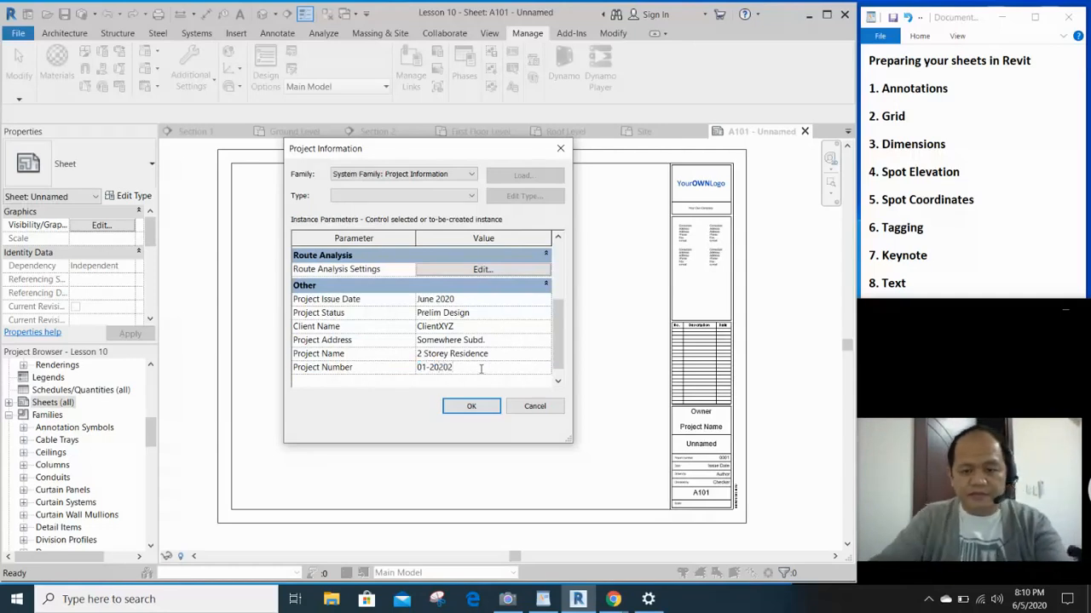
pyautogui.click(471, 406)
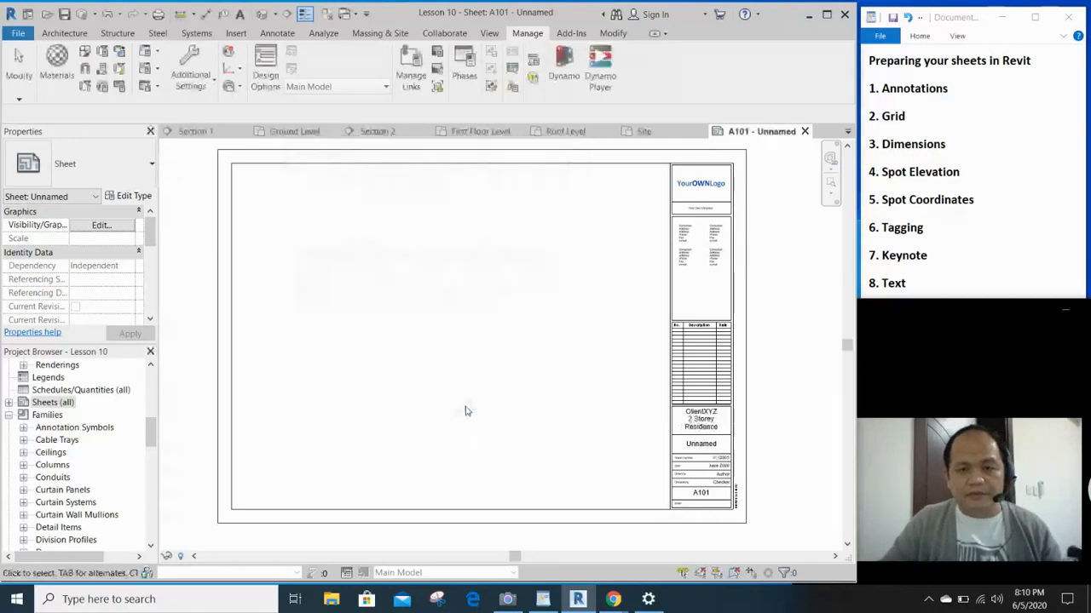